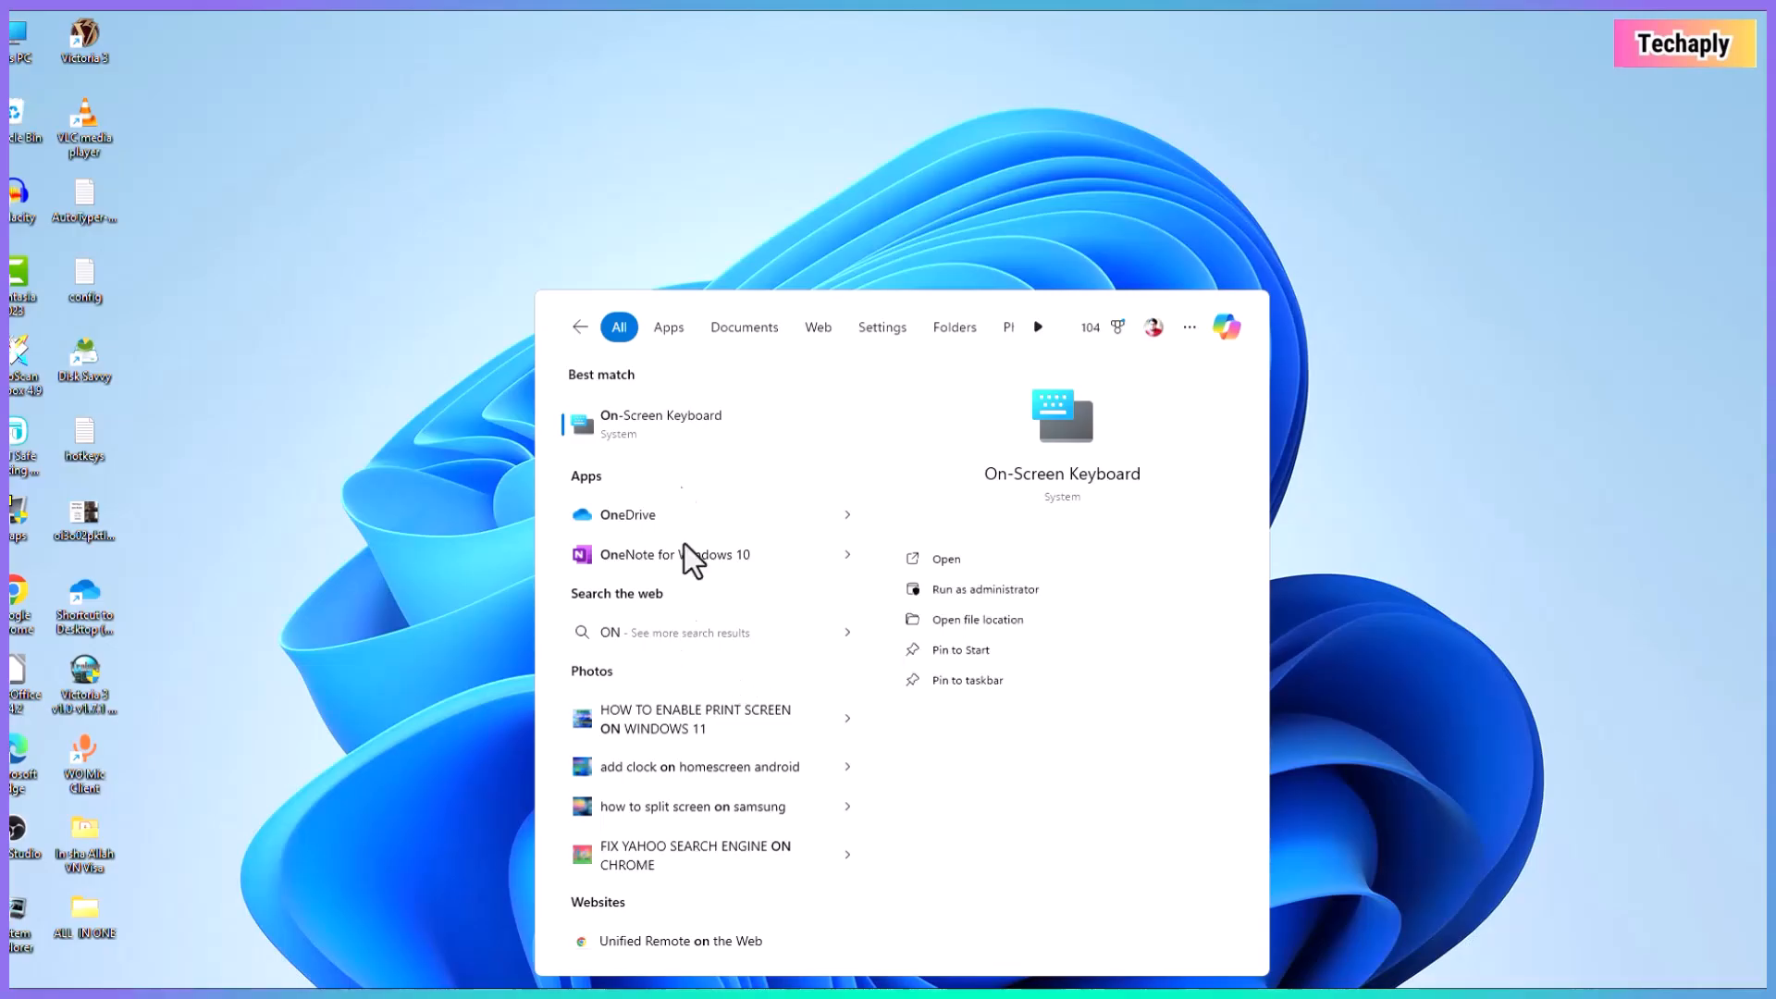
Open the On-Screen Keyboard from the search results
click(947, 557)
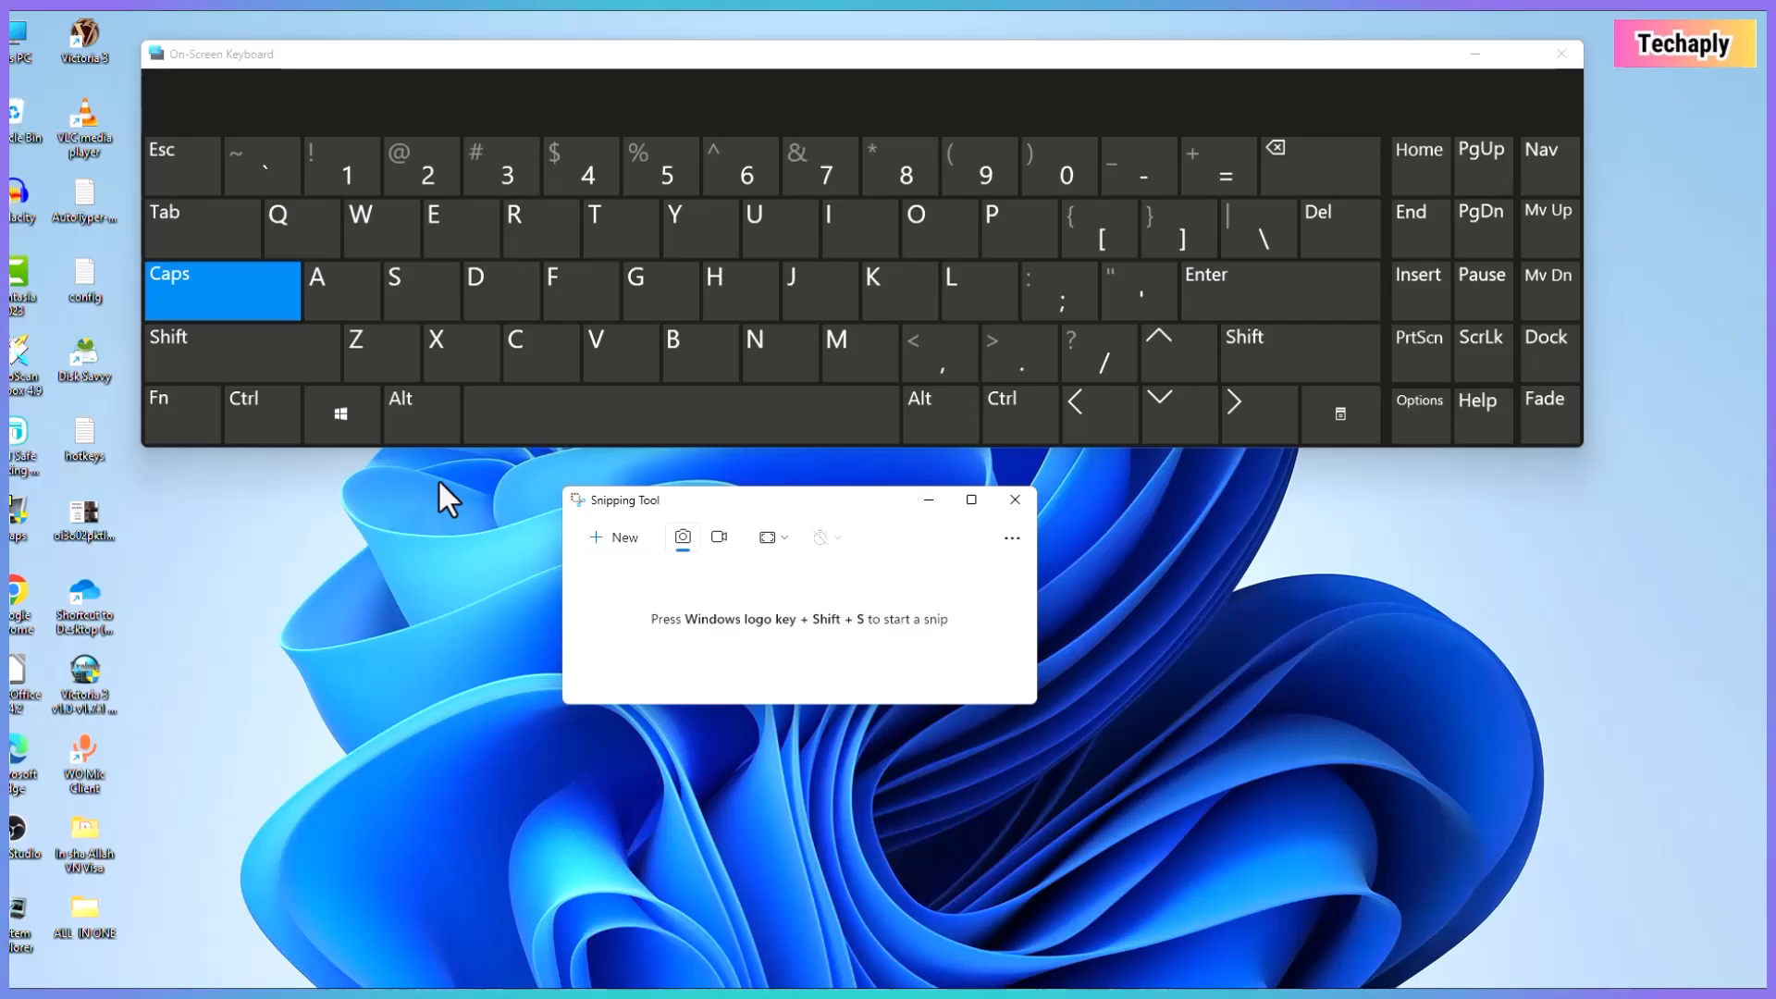
mouse_move(894, 521)
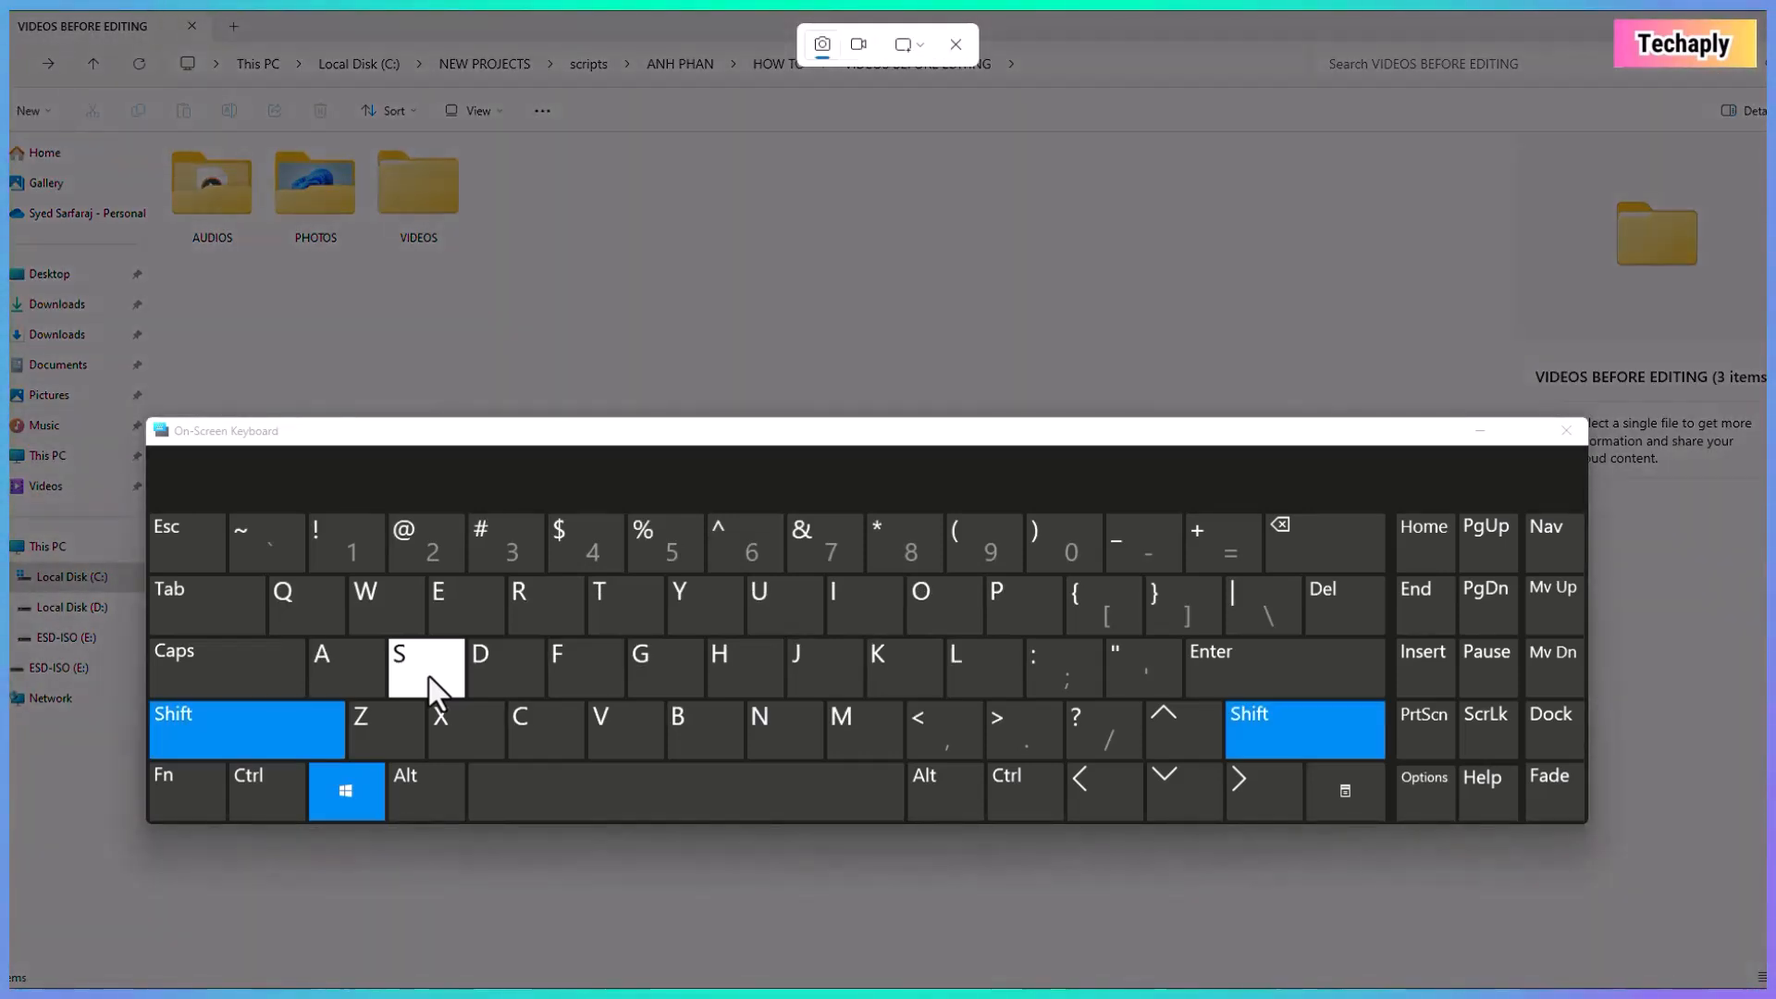
click(1566, 430)
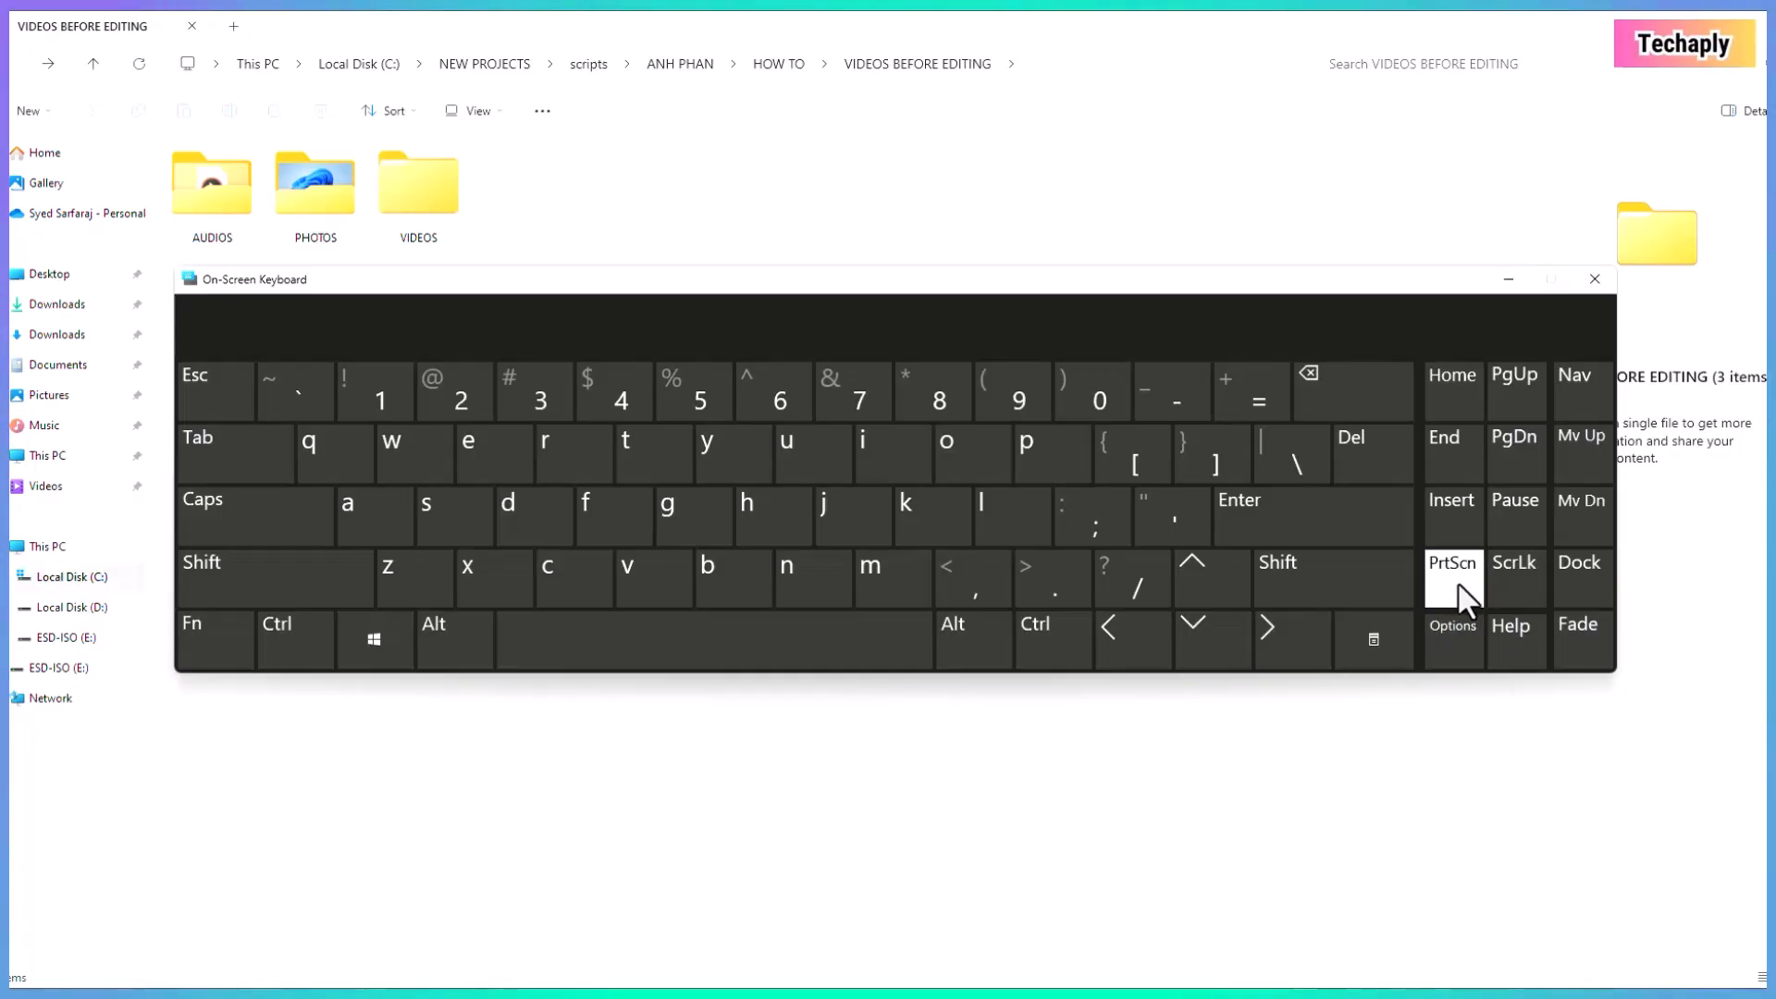
mouse_move(1459, 594)
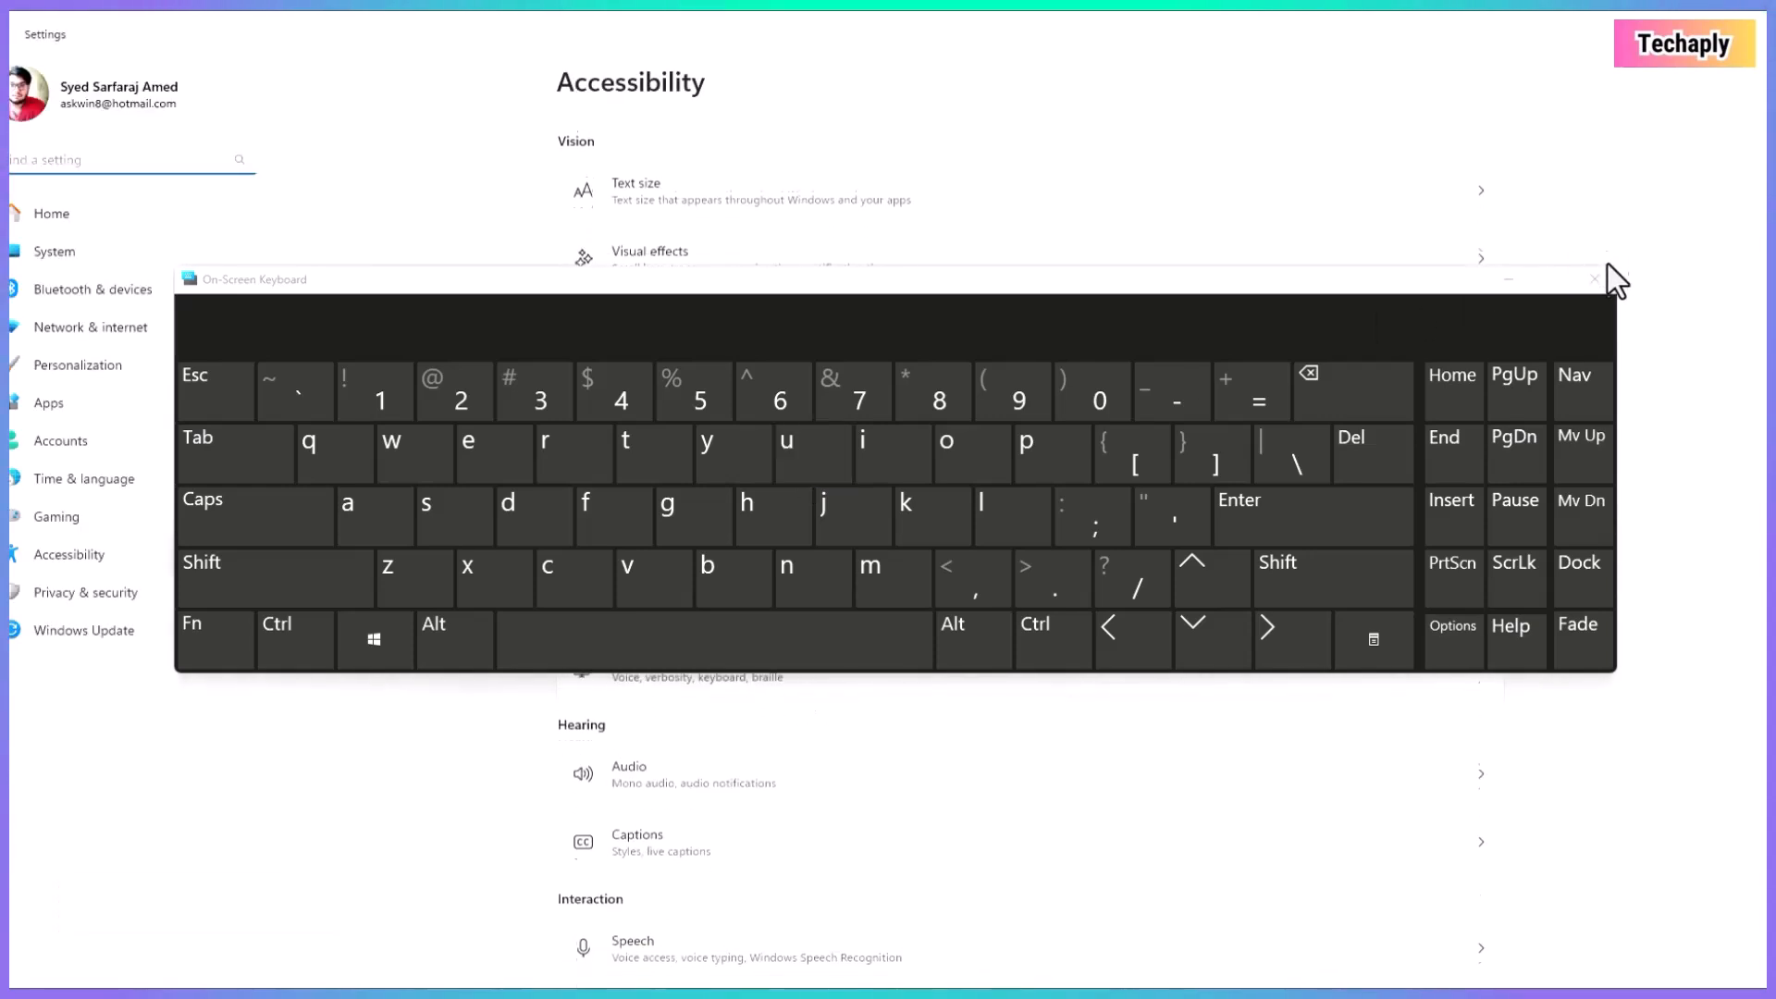
Close the On-Screen Keyboard and turn on 'Use the Print screen key to open screen capture'
click(1595, 278)
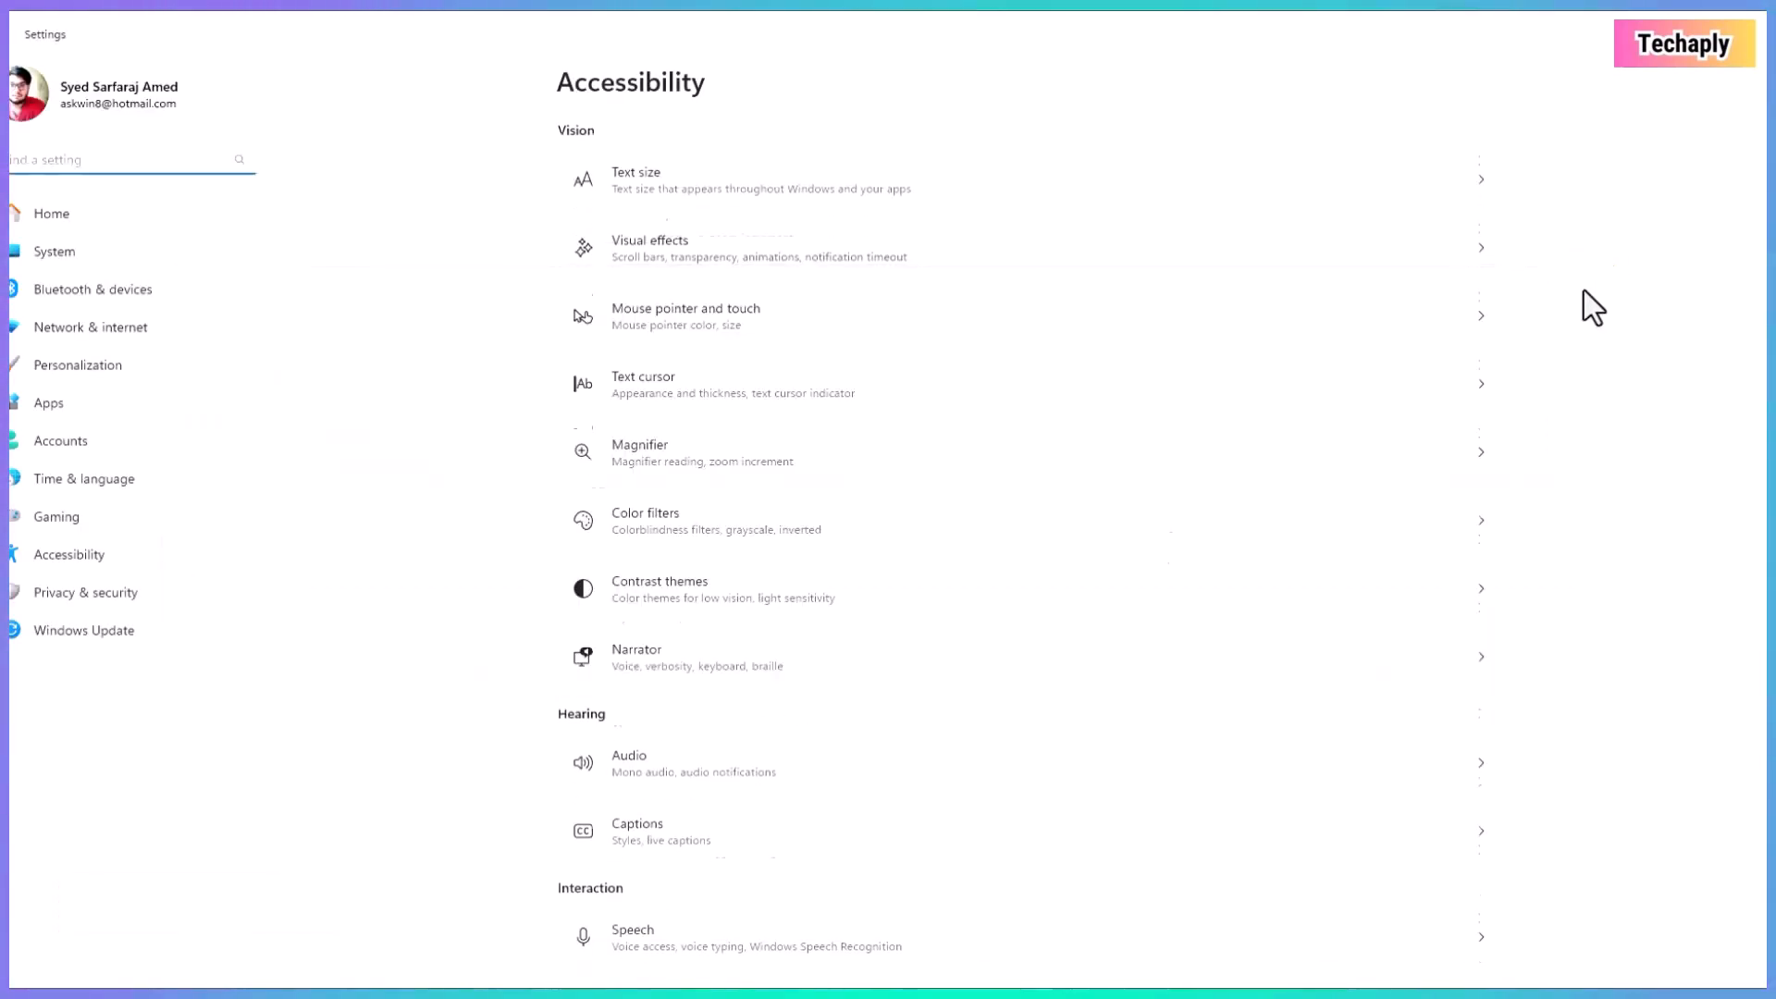
scroll(down, 3)
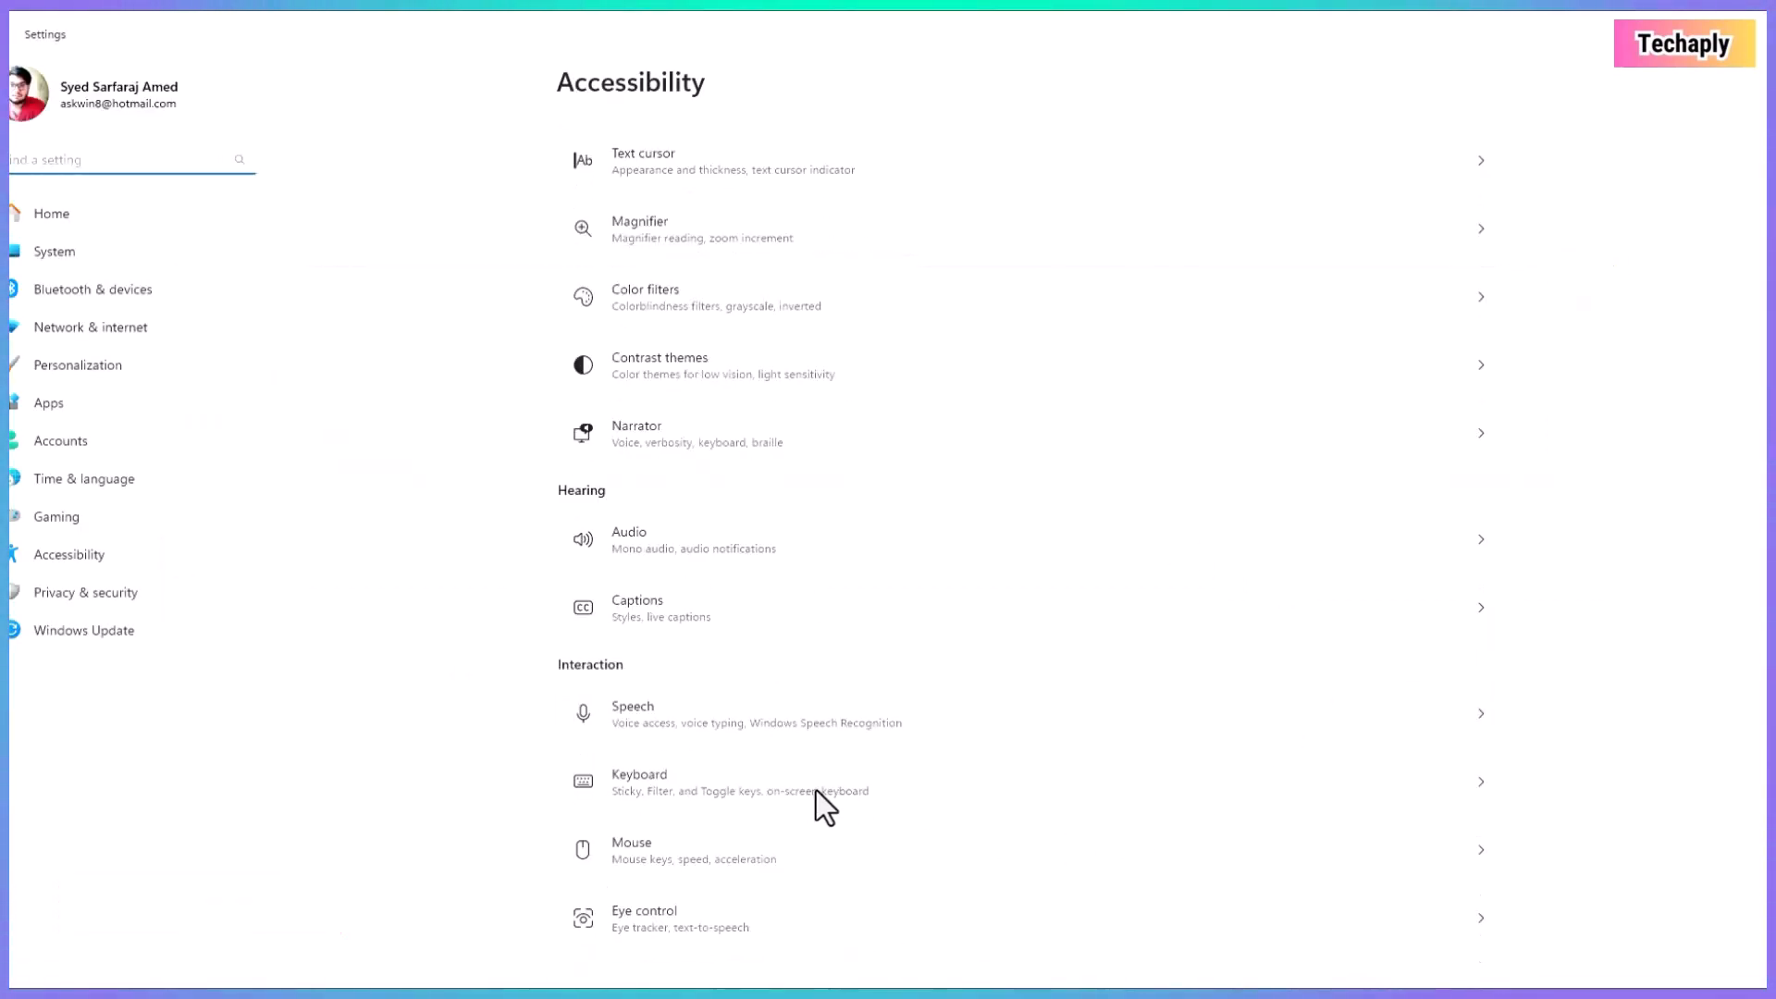
click(793, 781)
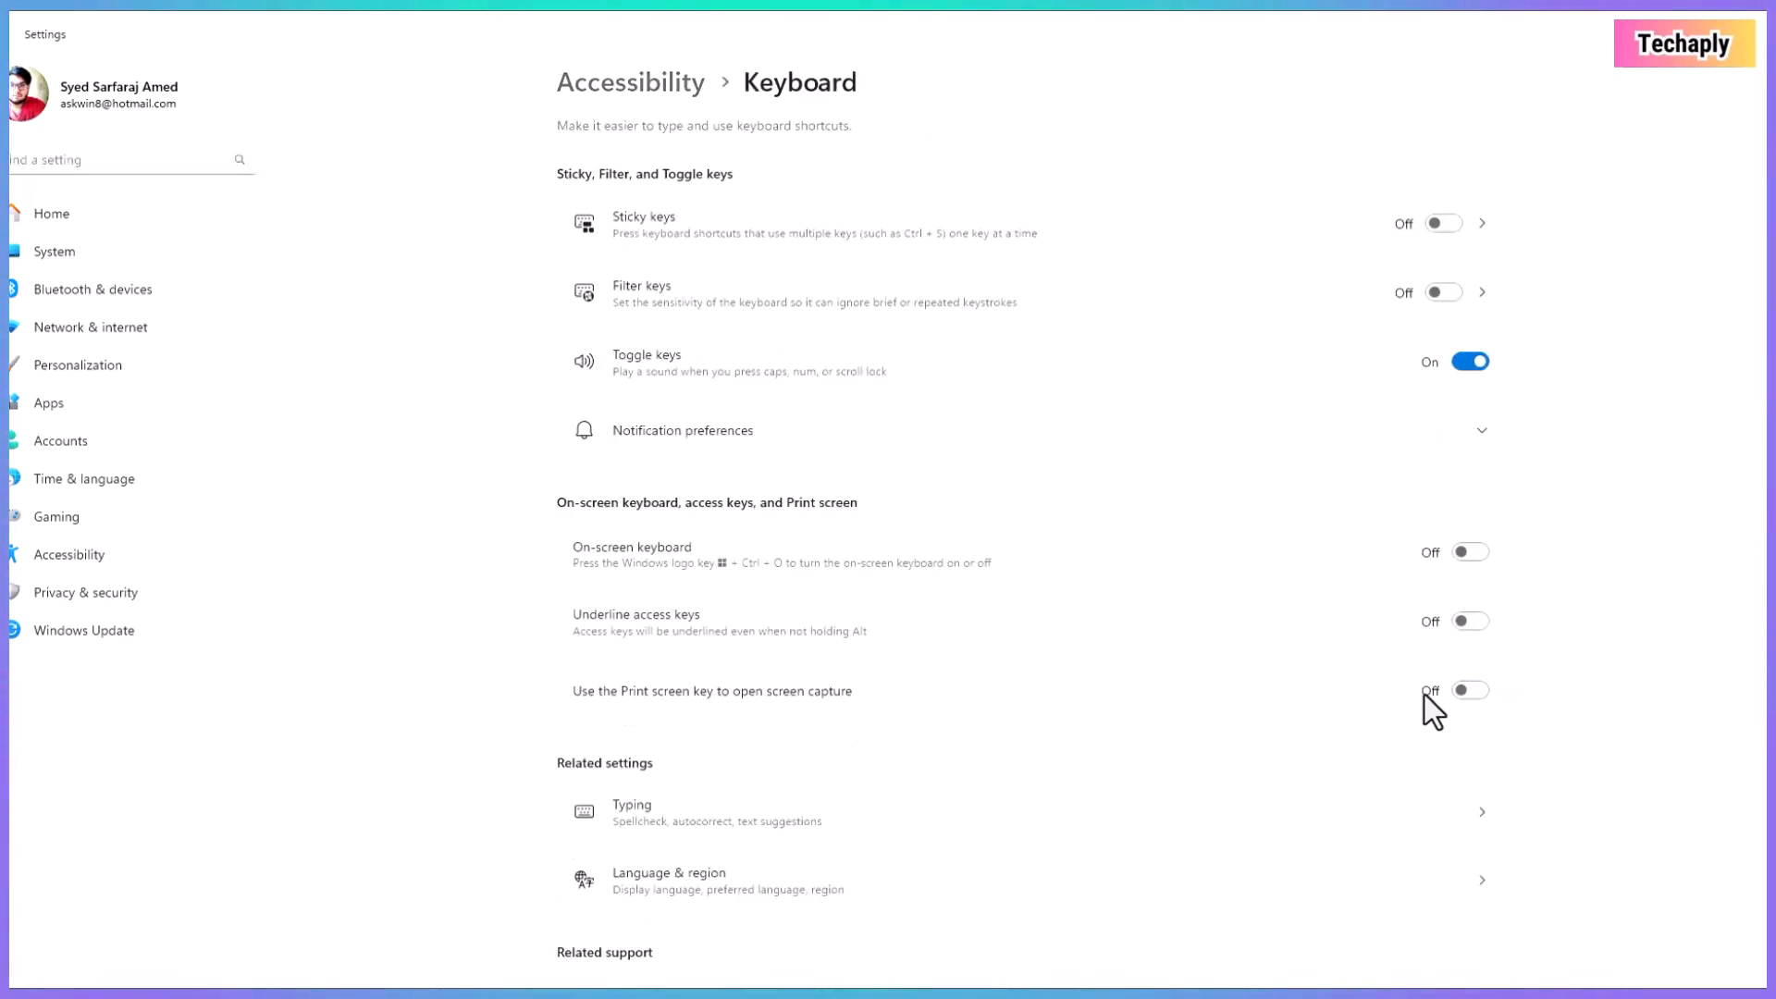
click(1469, 690)
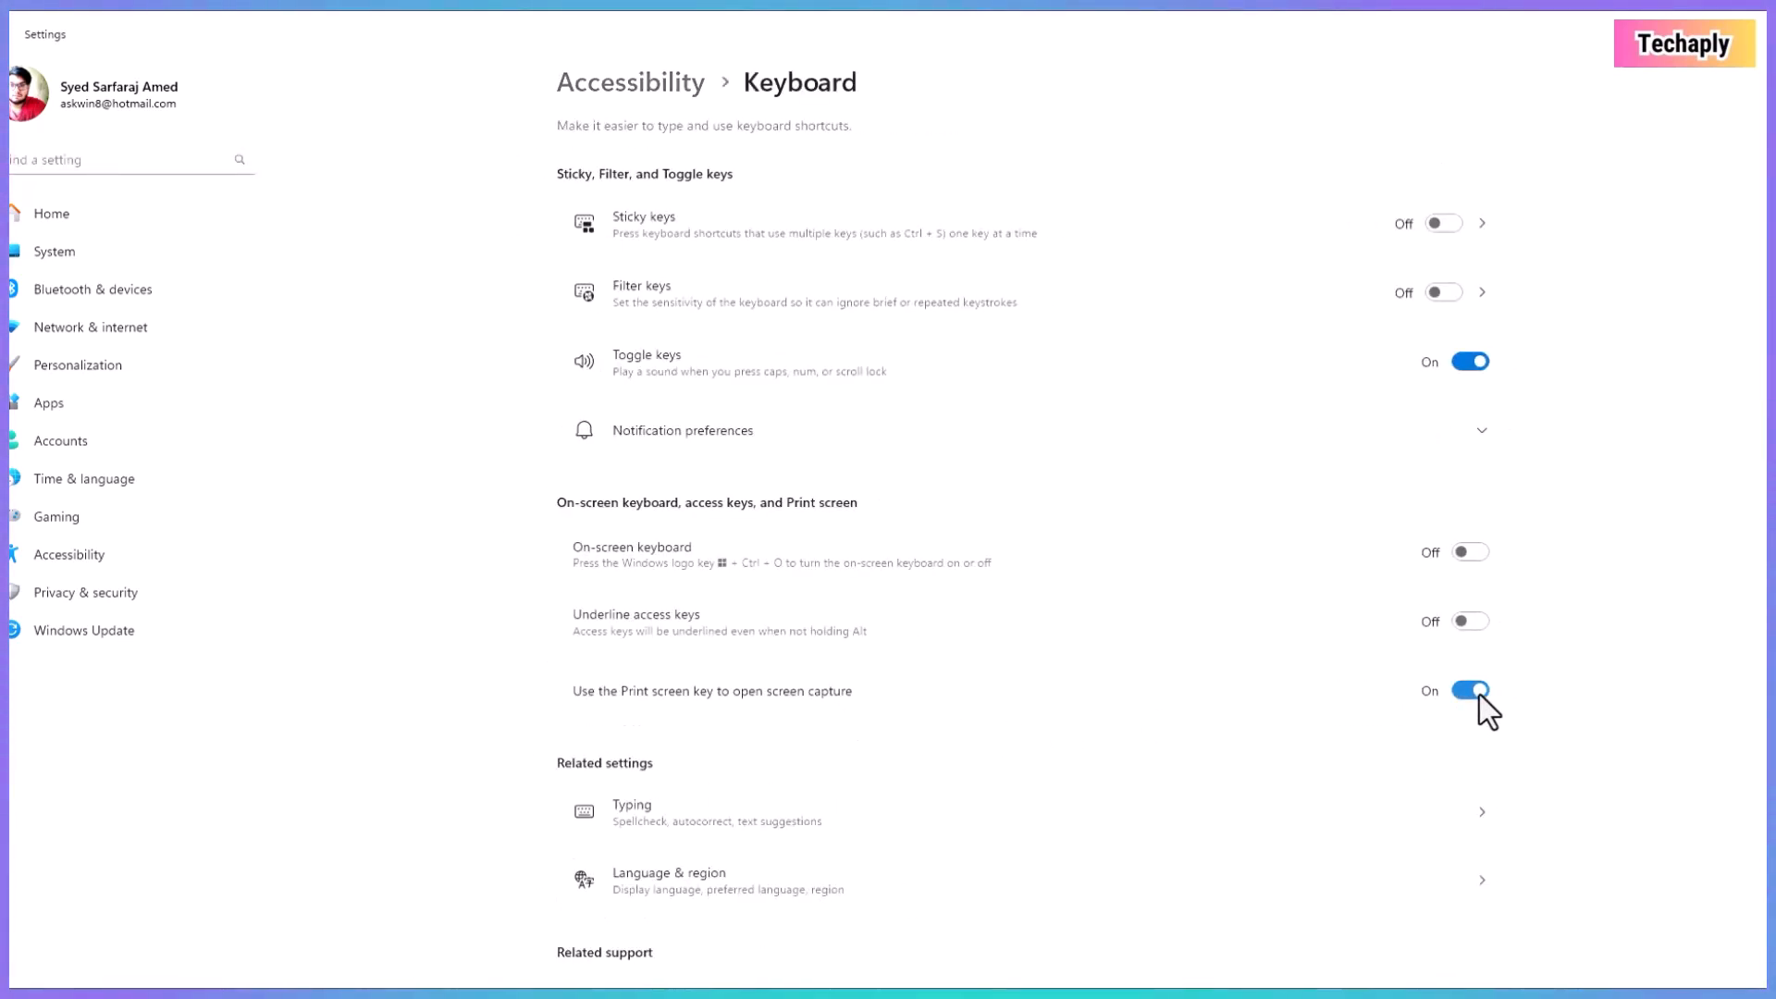
mouse_move(343, 762)
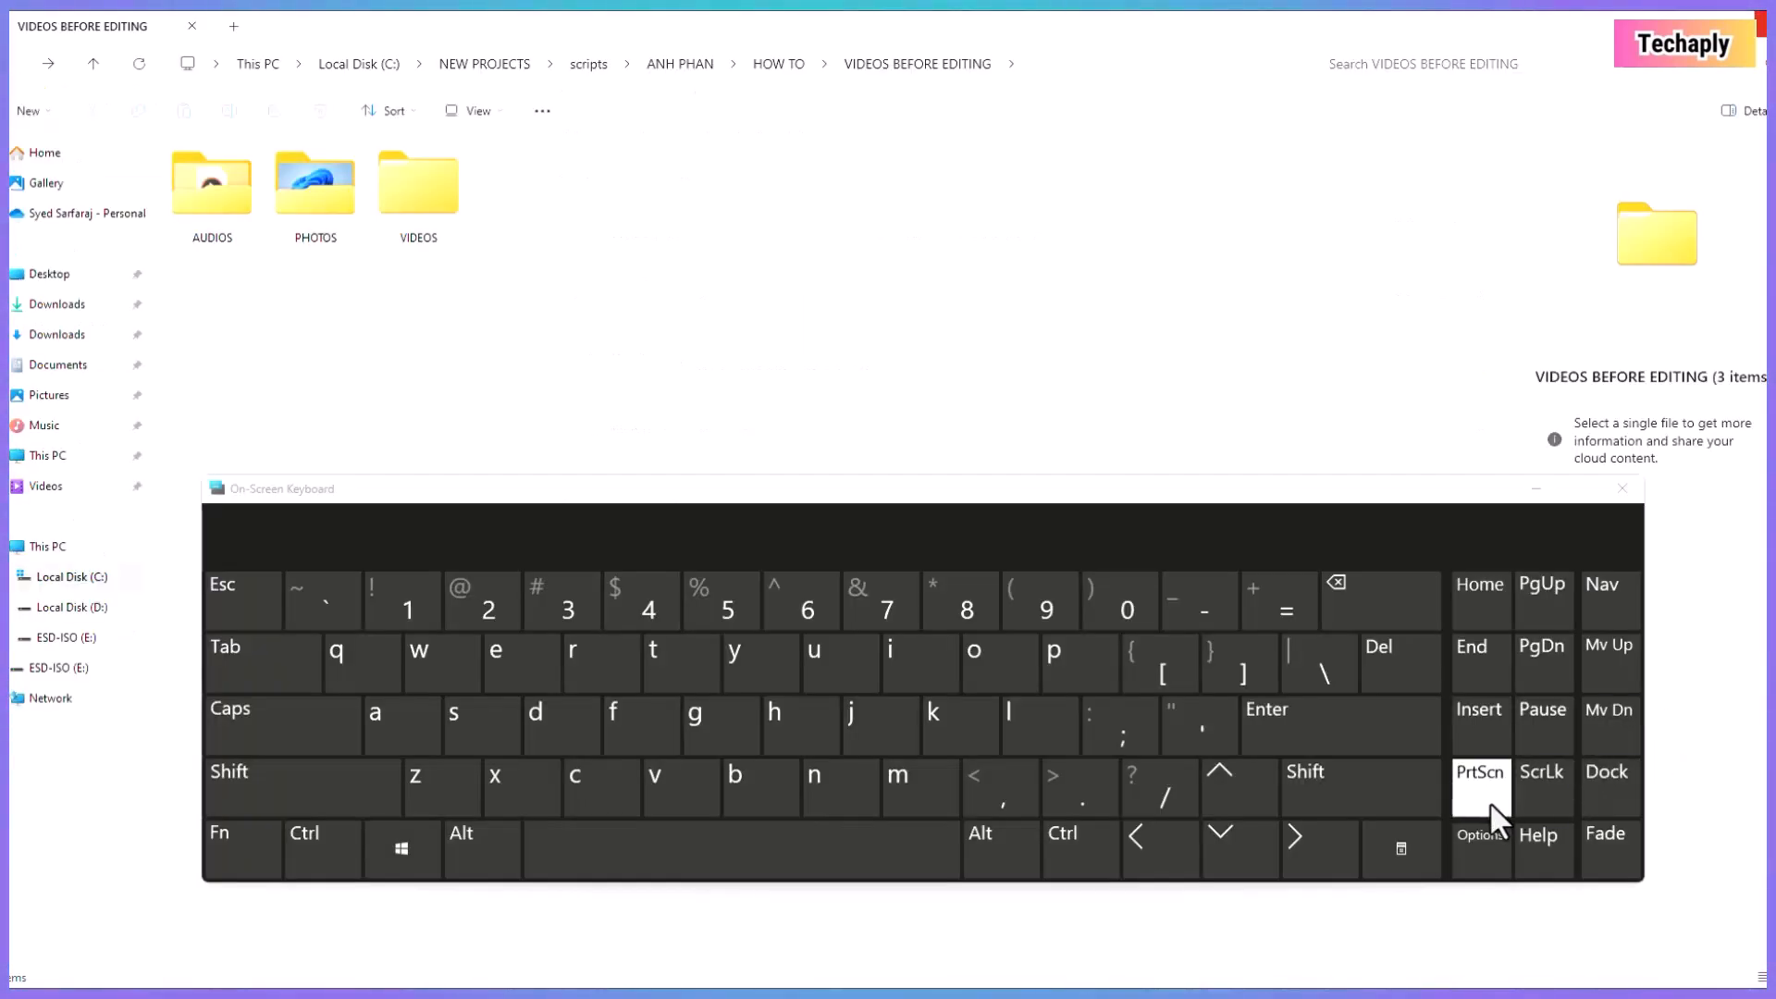
Press the on-screen PrtScn key and snip the area around the AUDIOS, PHOTOS and VIDEOS folders
click(1622, 489)
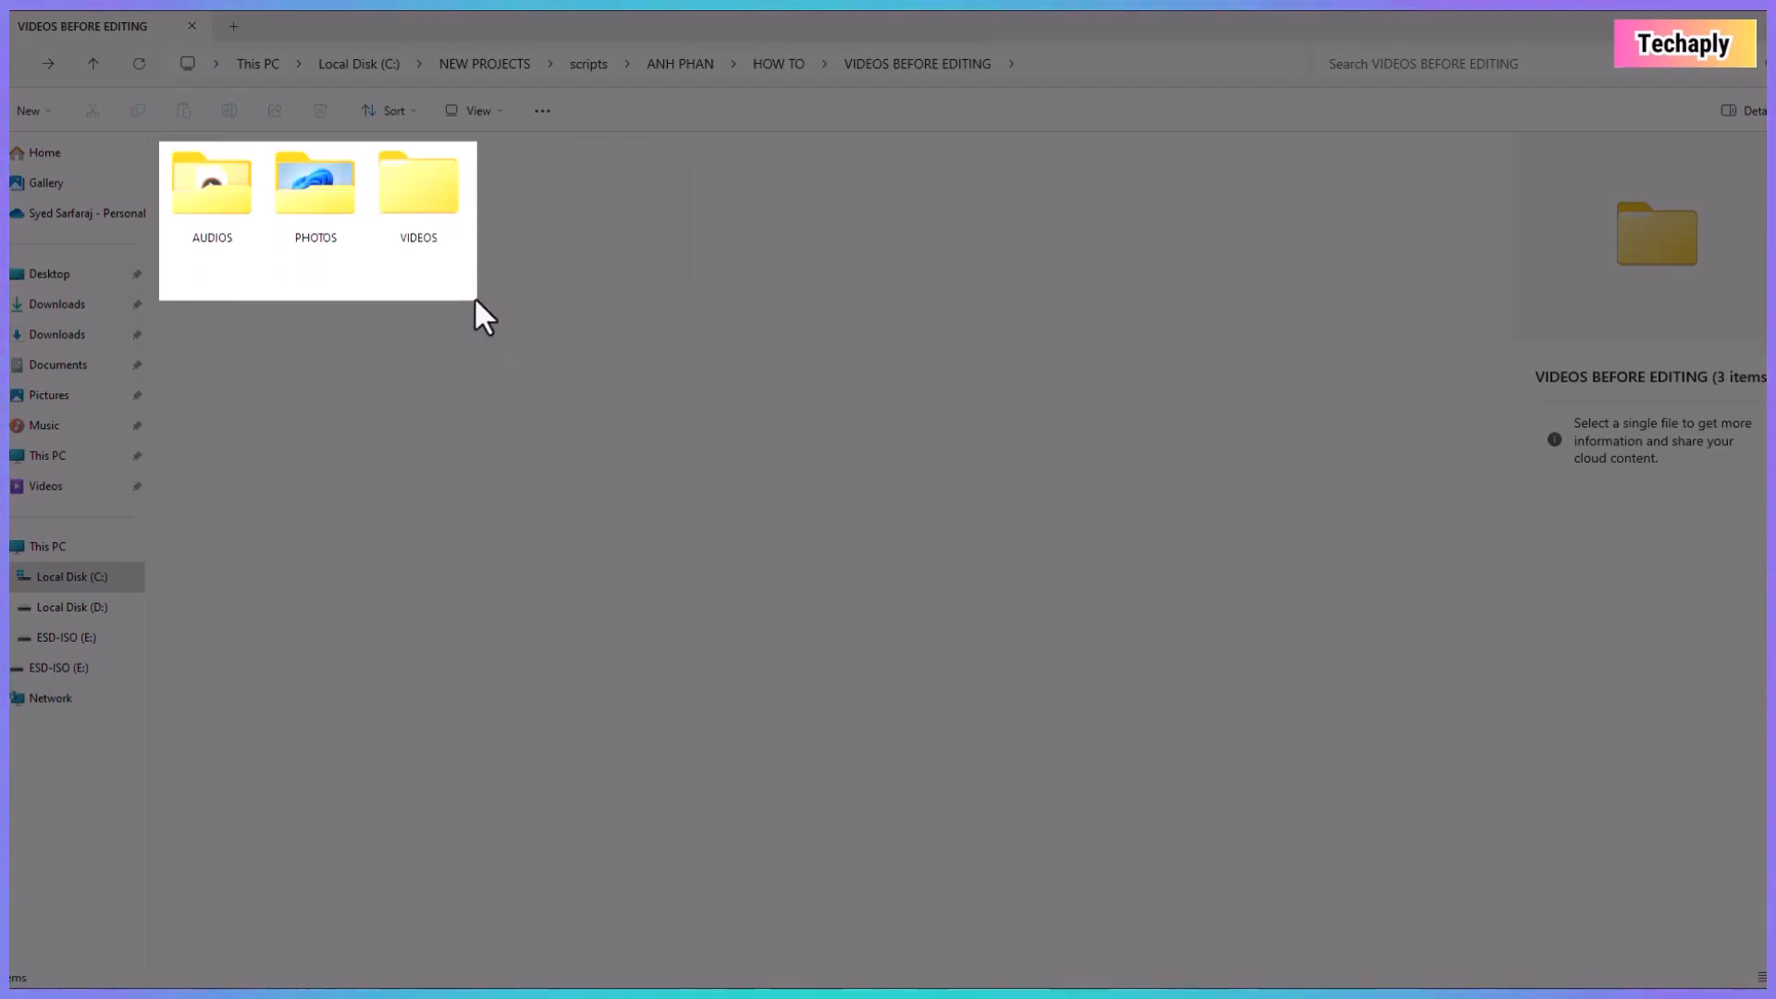
click(486, 314)
text(SNIP)
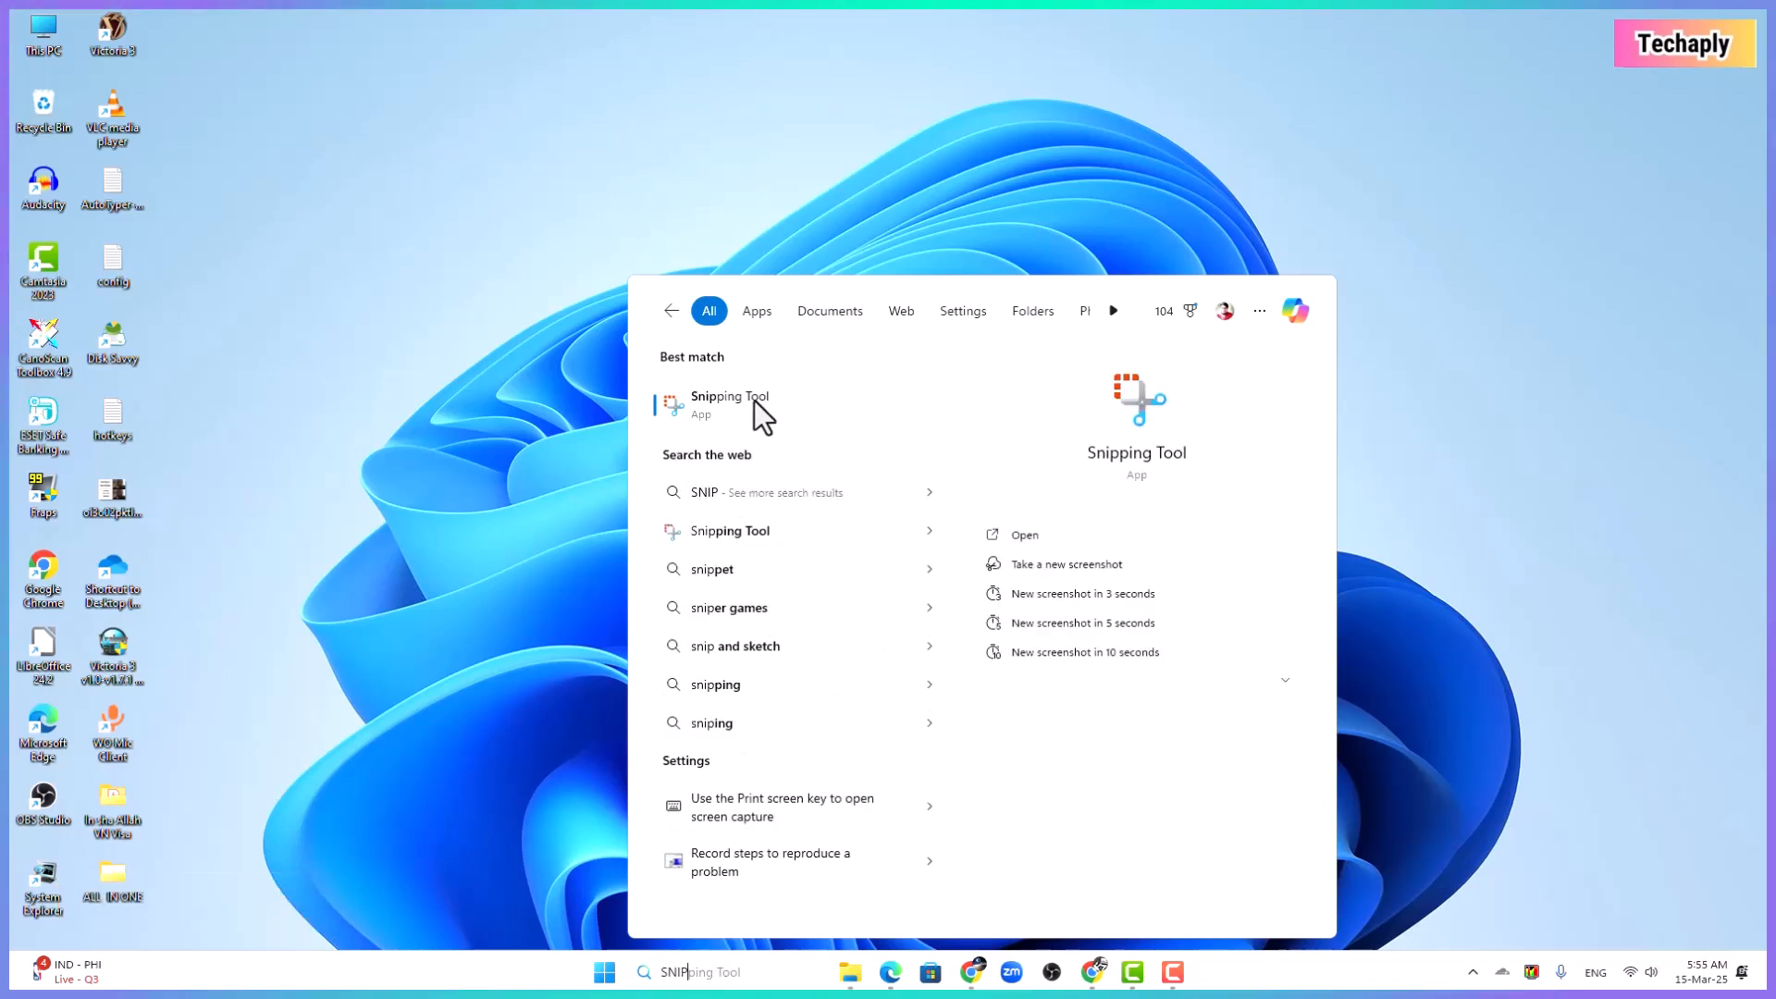
Pin Snipping Tool to the taskbar from its search result's context menu
right_click(730, 403)
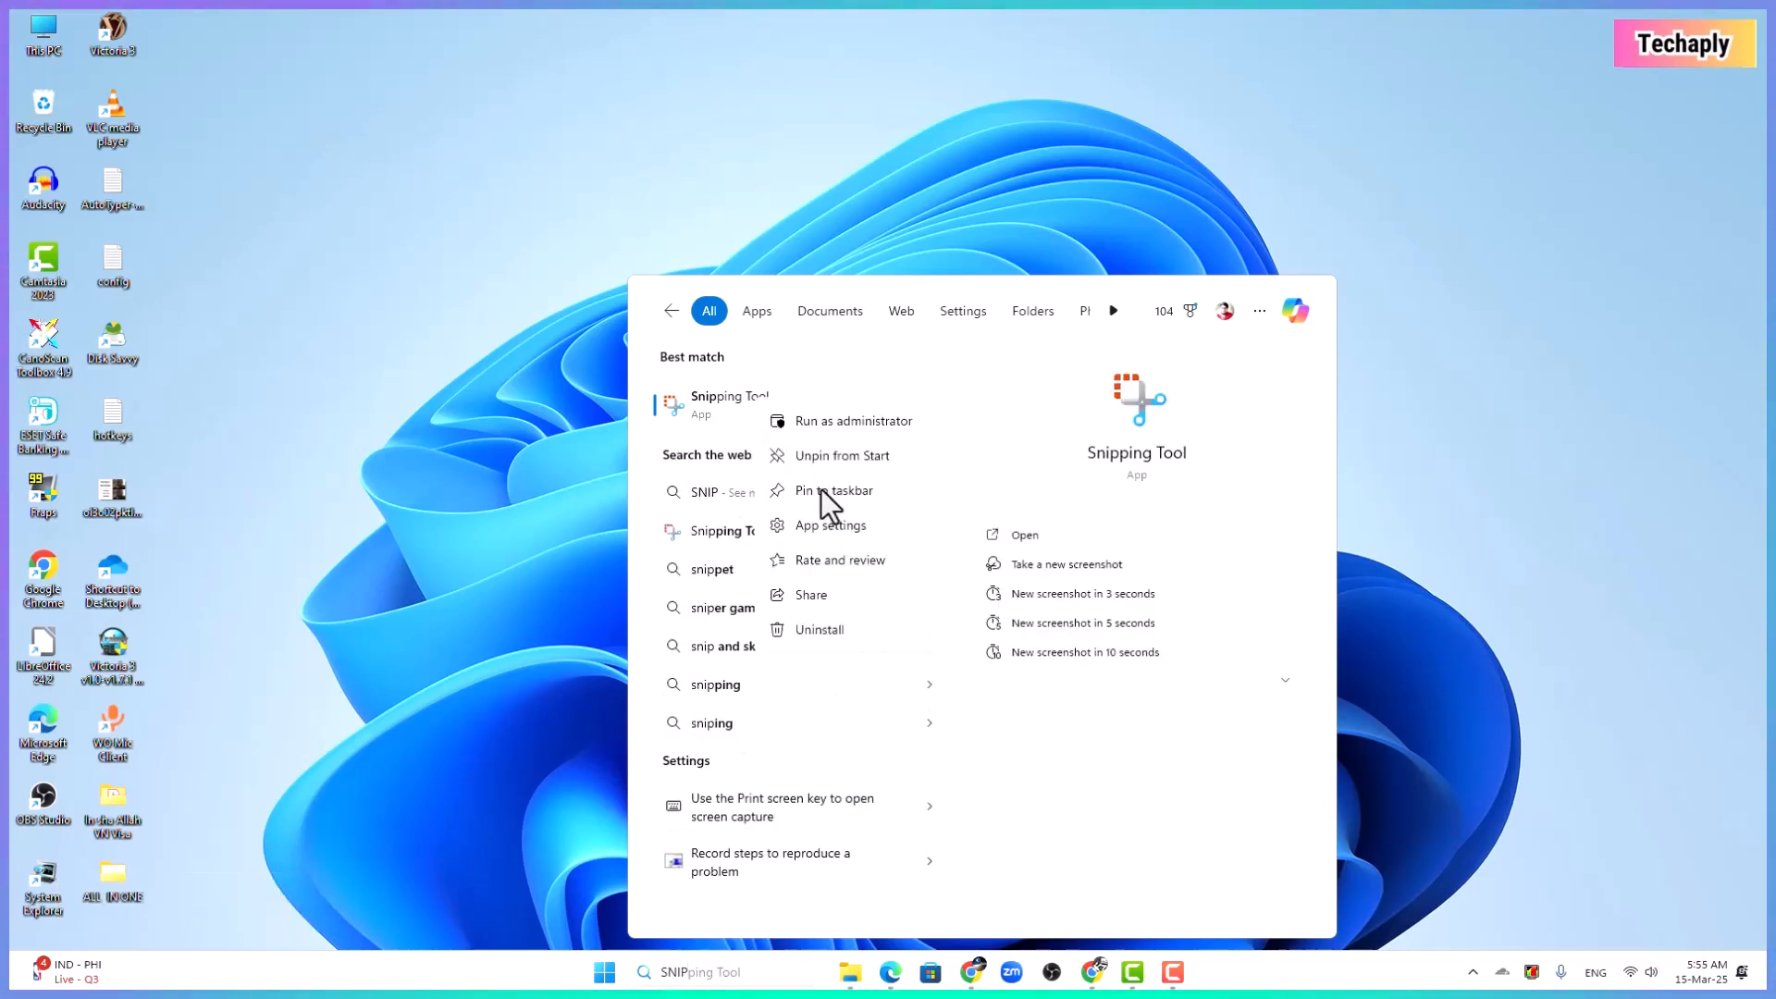
click(836, 490)
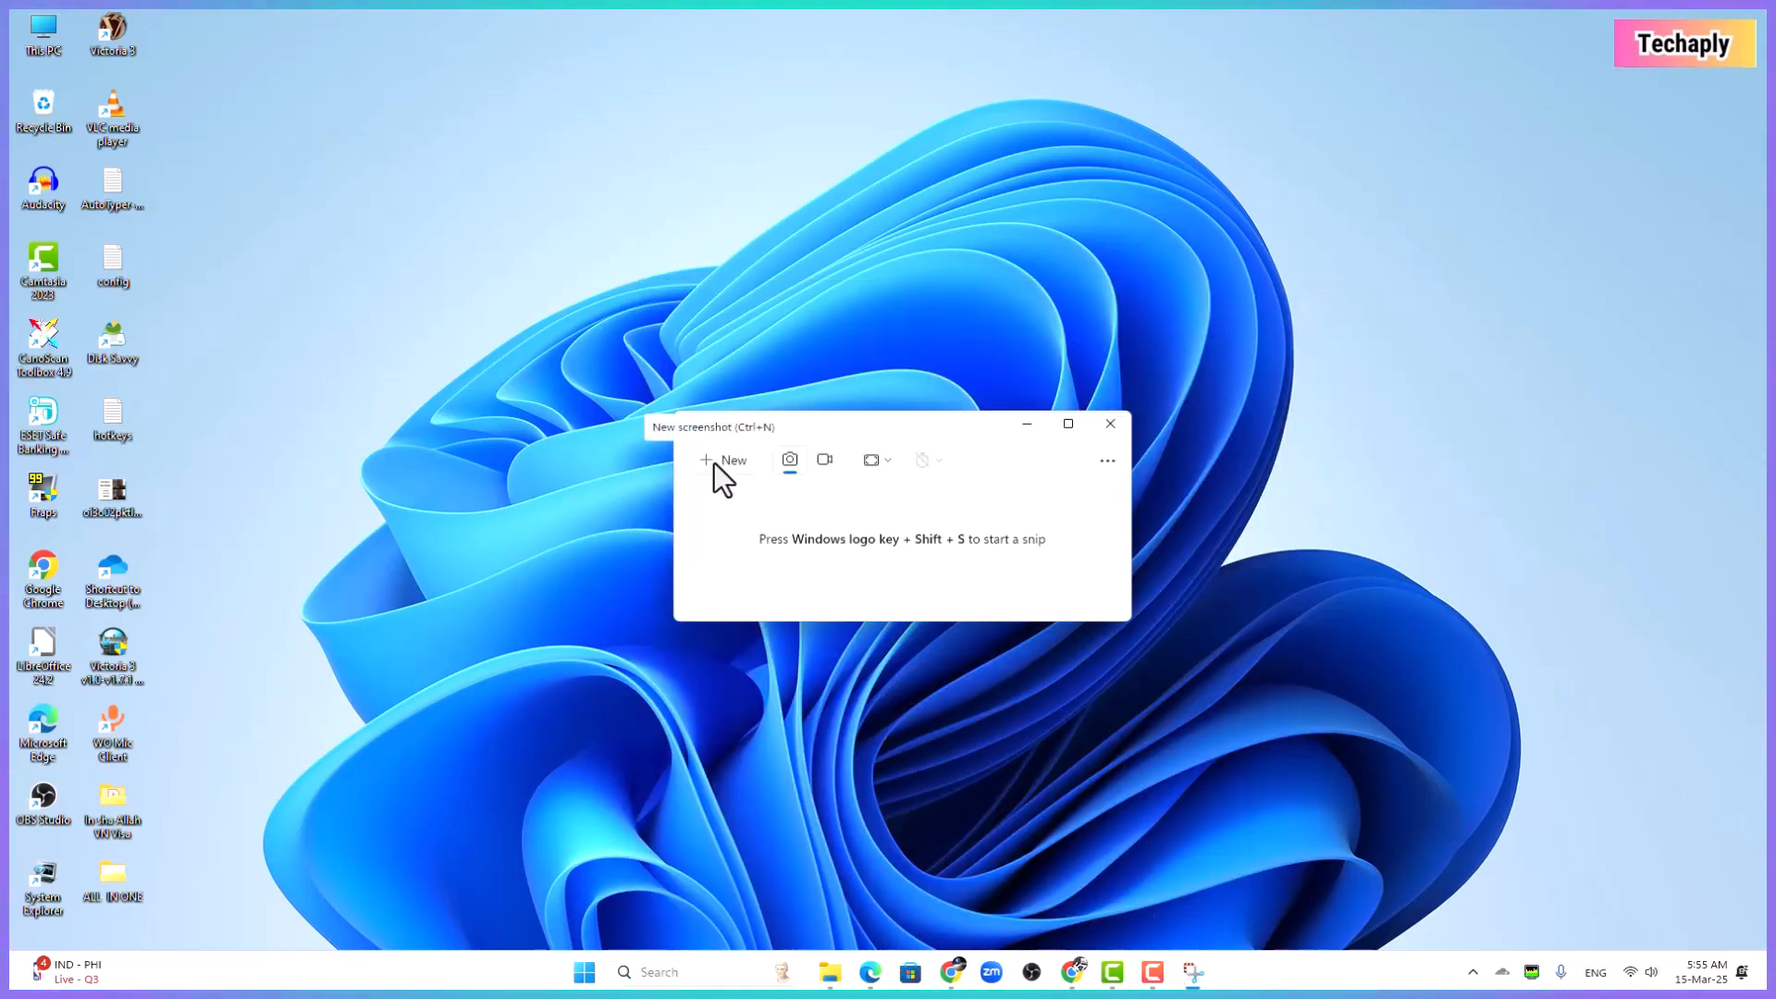
Capture the whole screen, then set the capture mode to Fullscreen
click(727, 460)
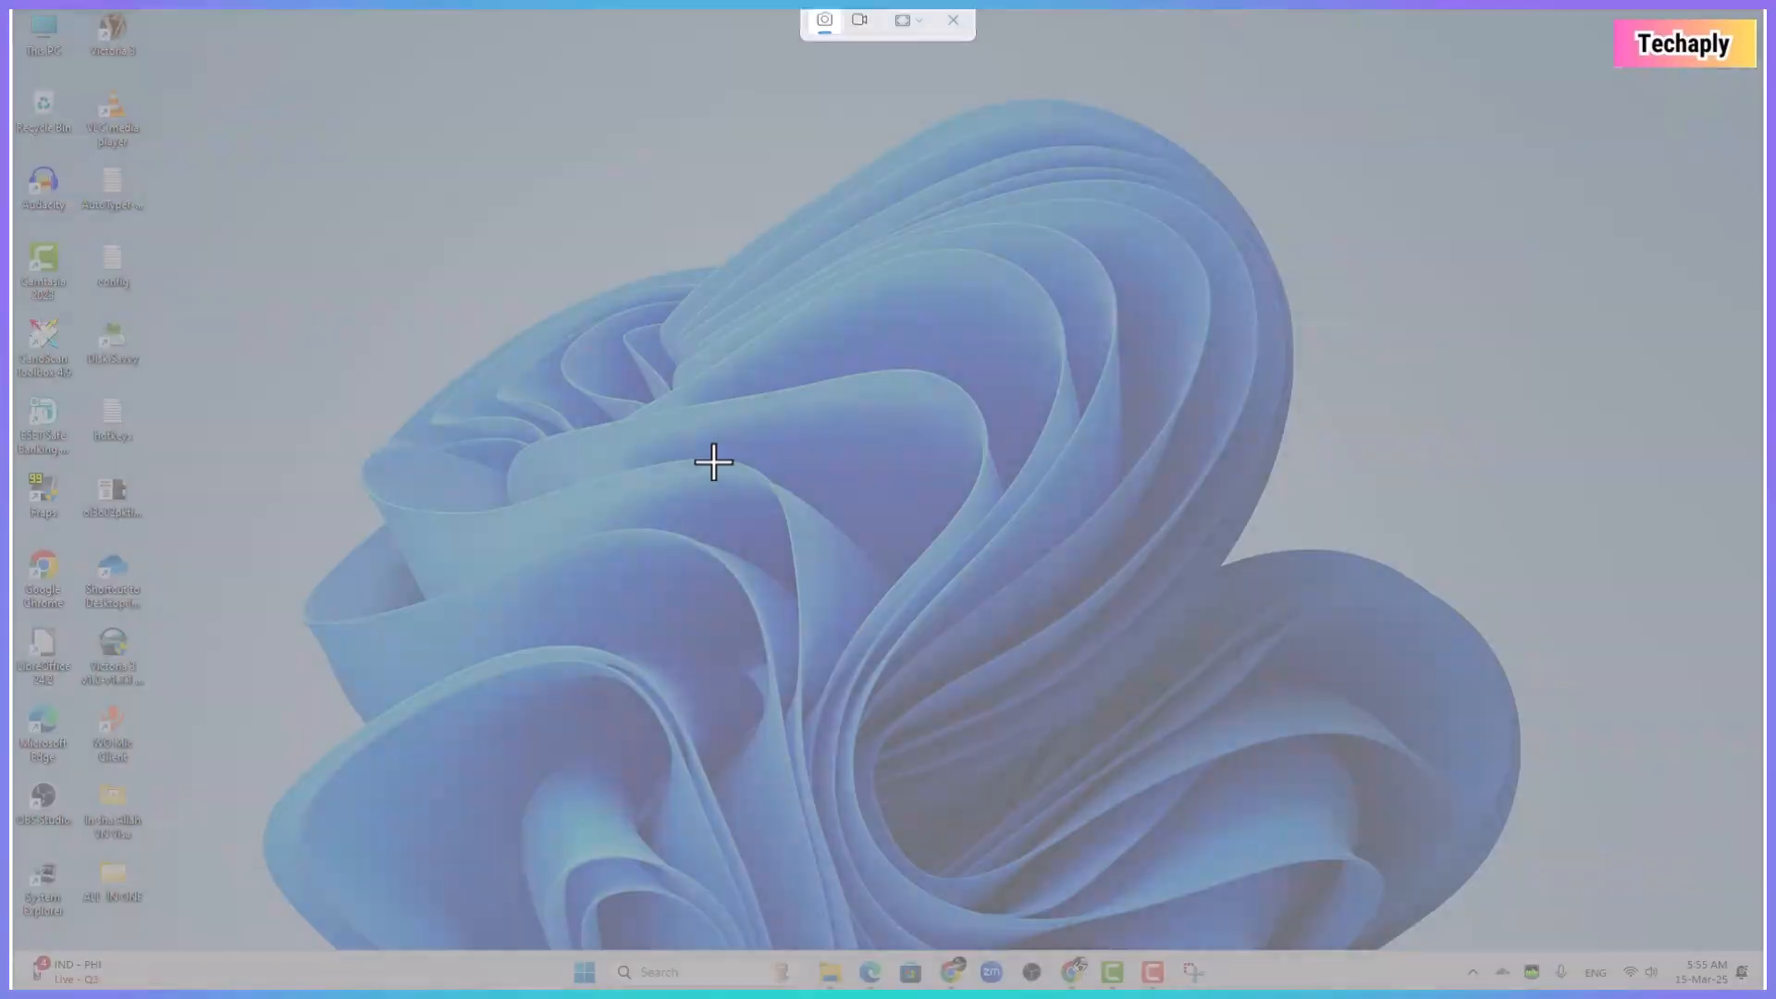
click(824, 20)
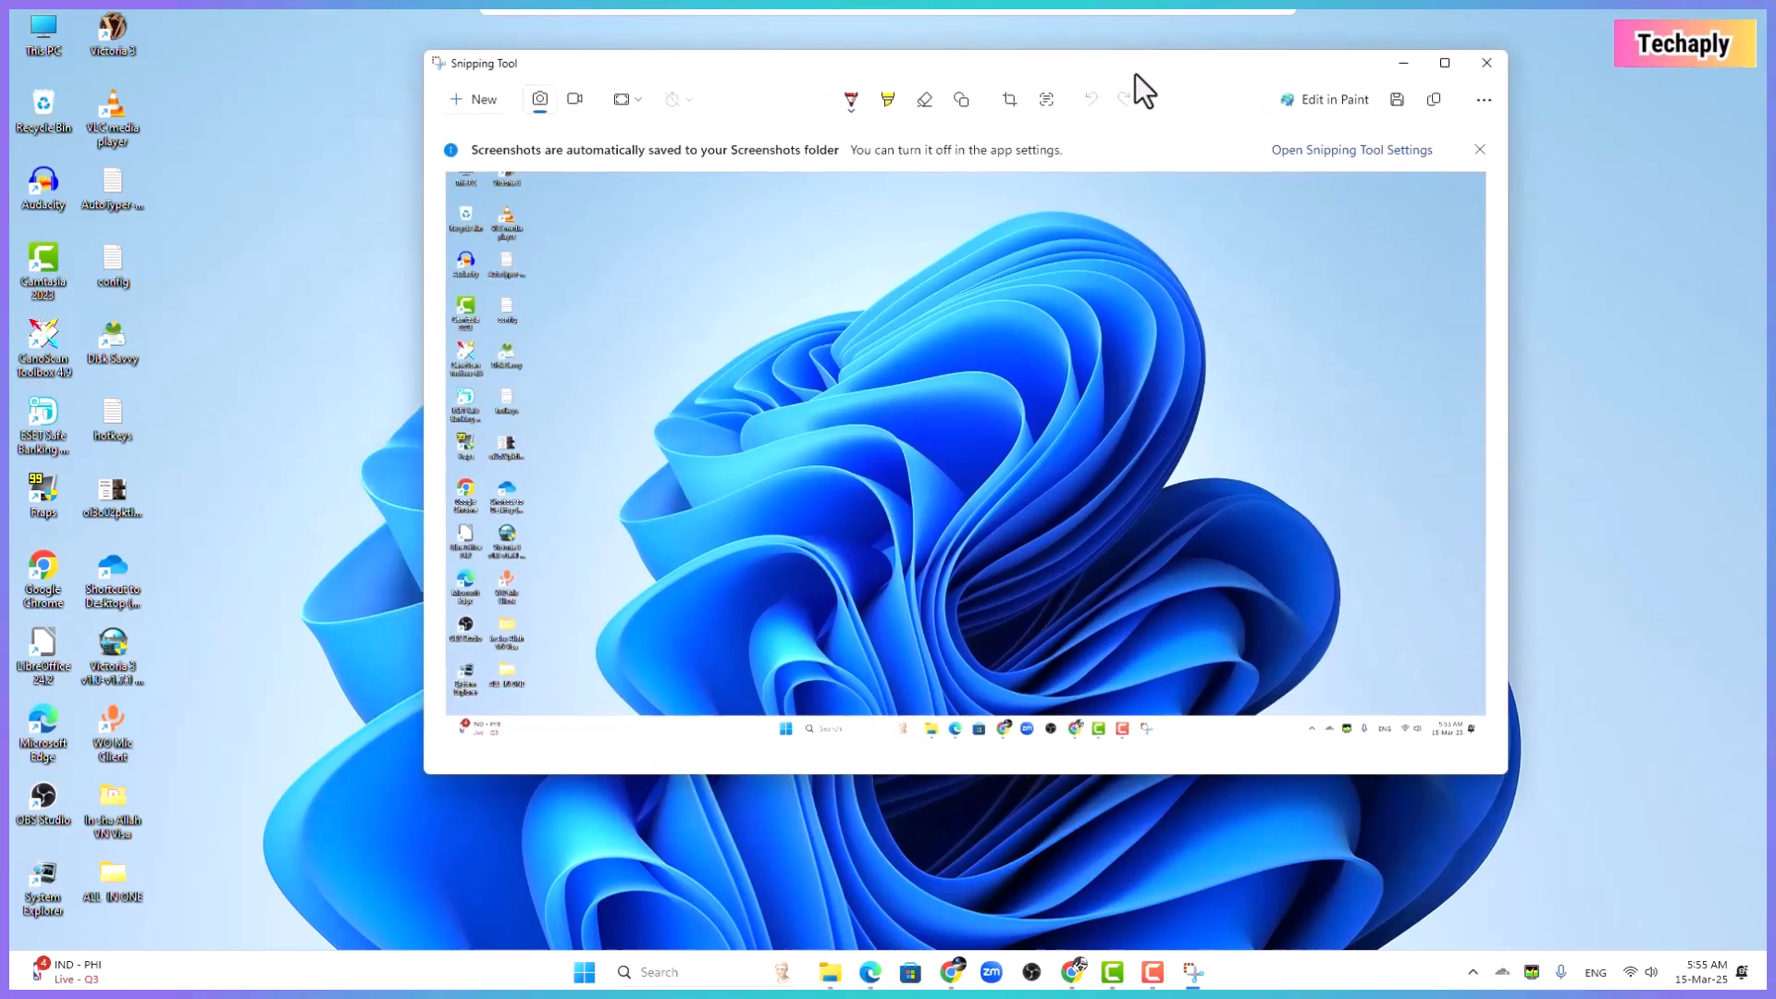
click(625, 100)
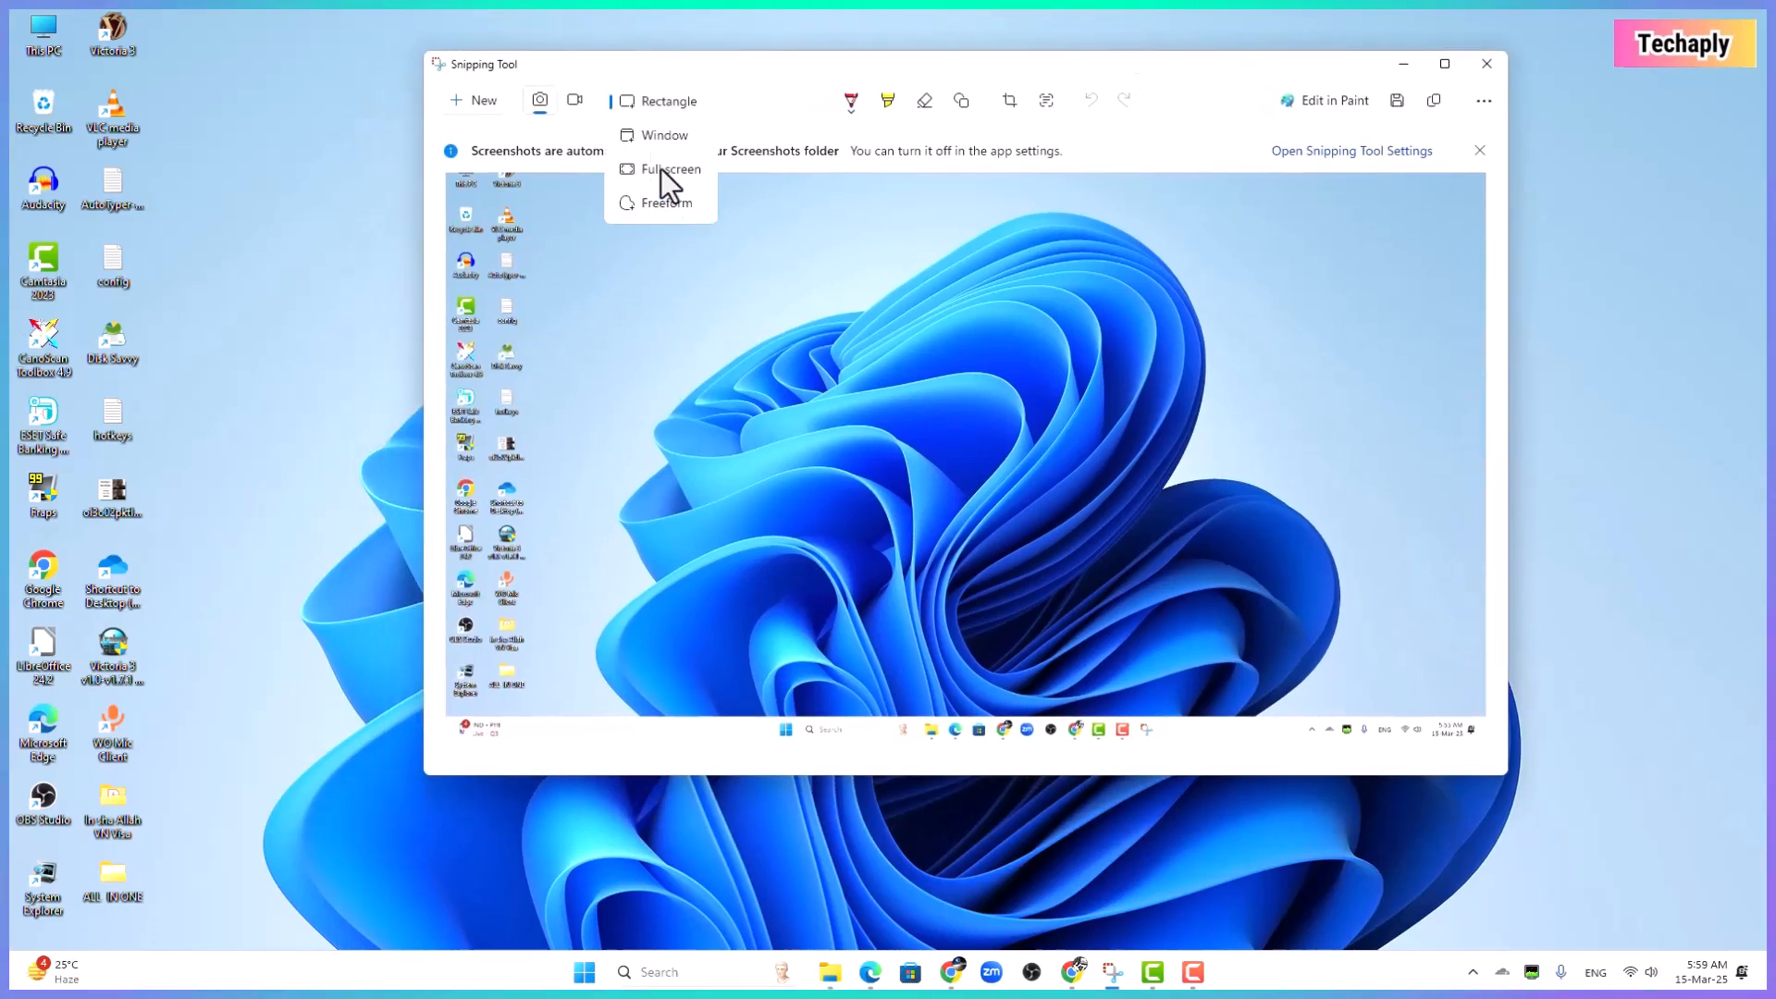
click(670, 168)
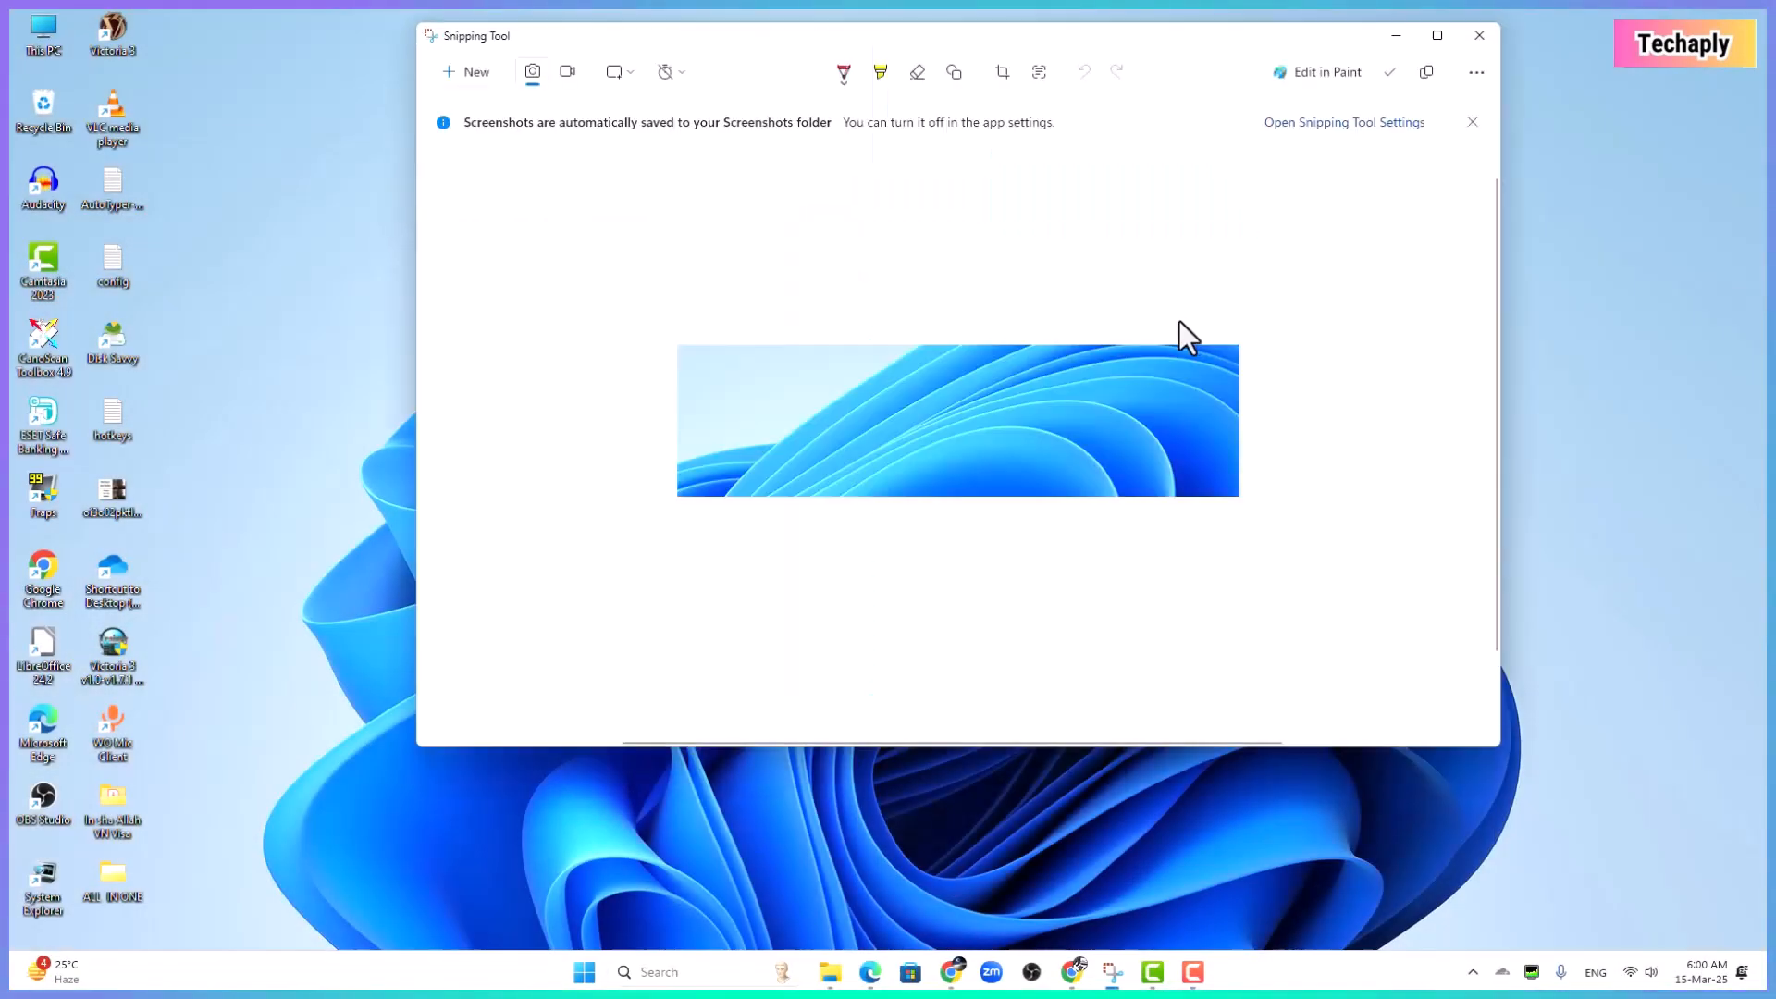
Start another screenshot in Freeform mode and finish the freeform snip
click(619, 71)
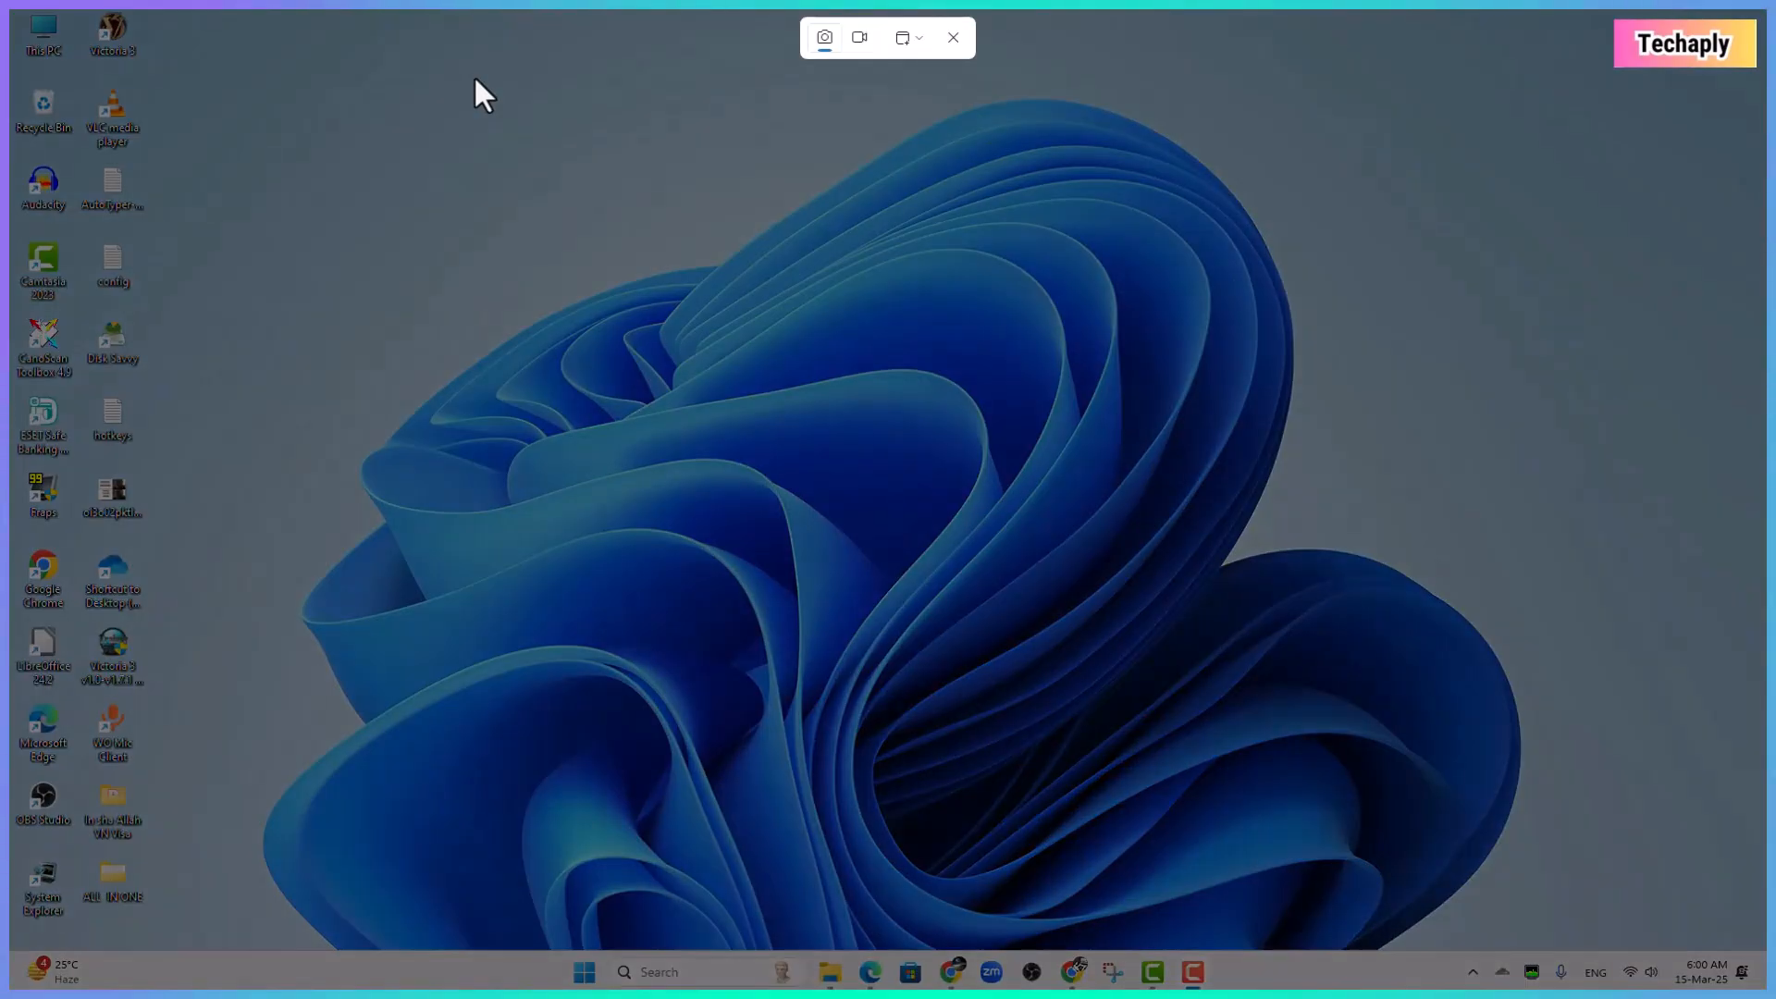
click(823, 37)
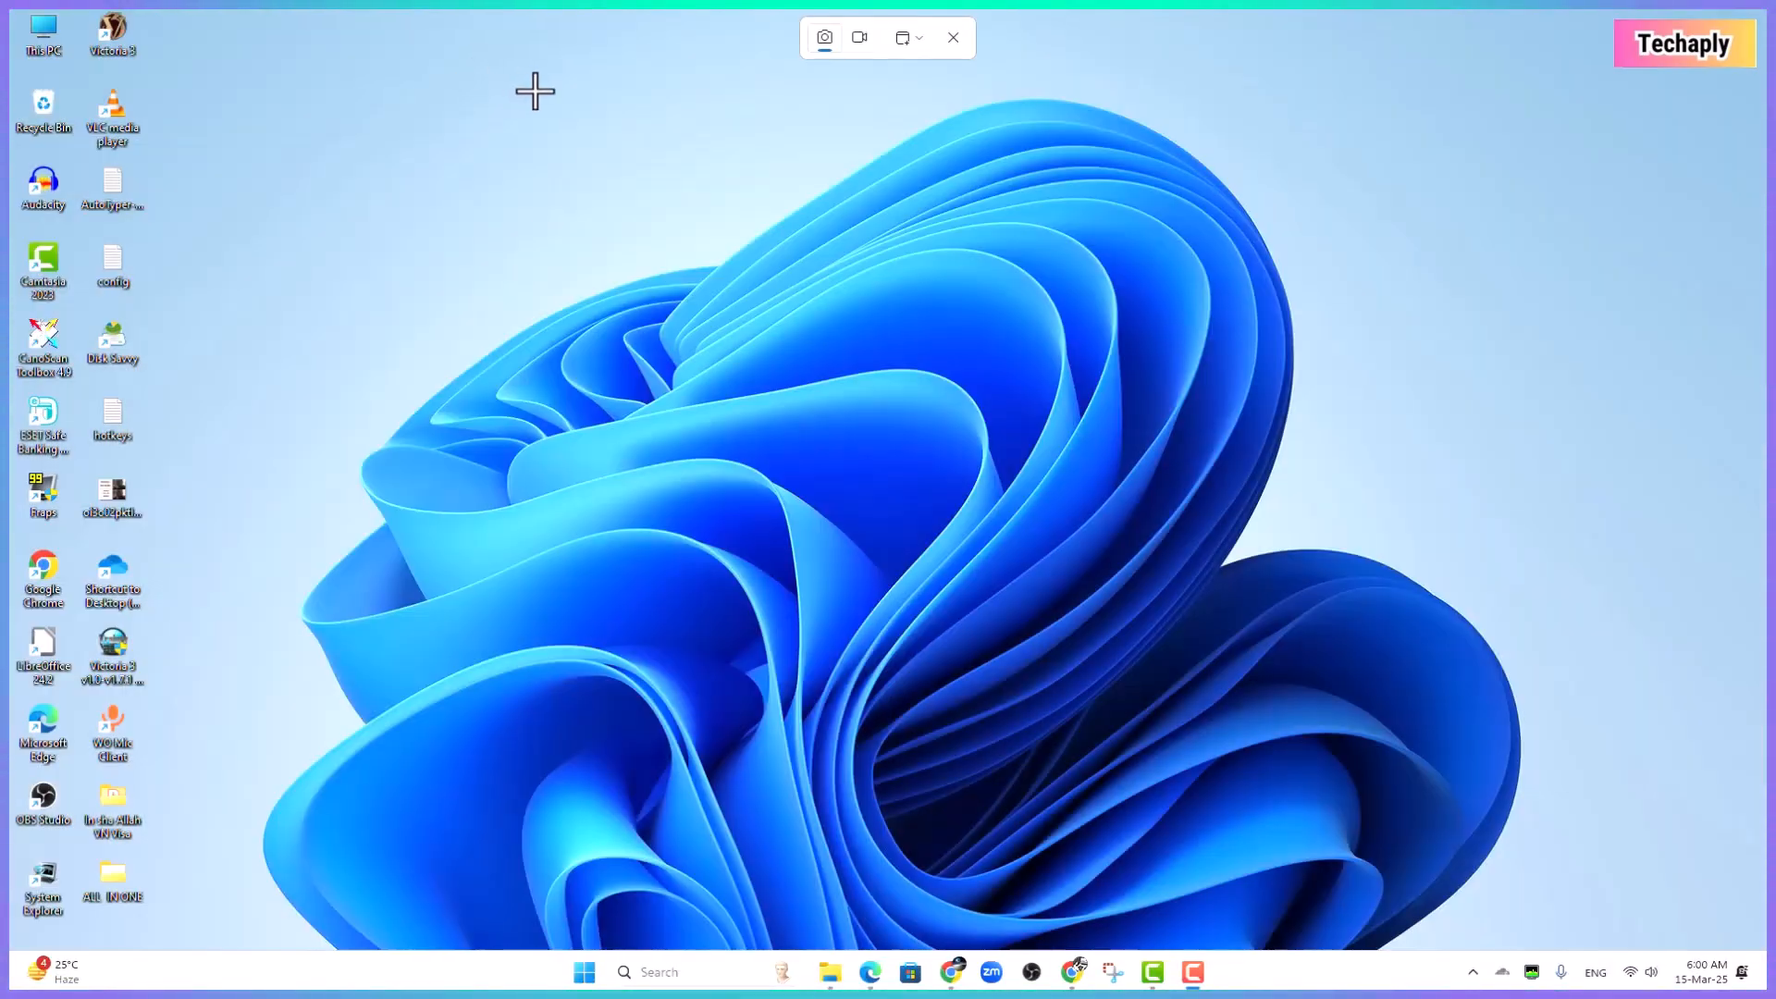
click(823, 37)
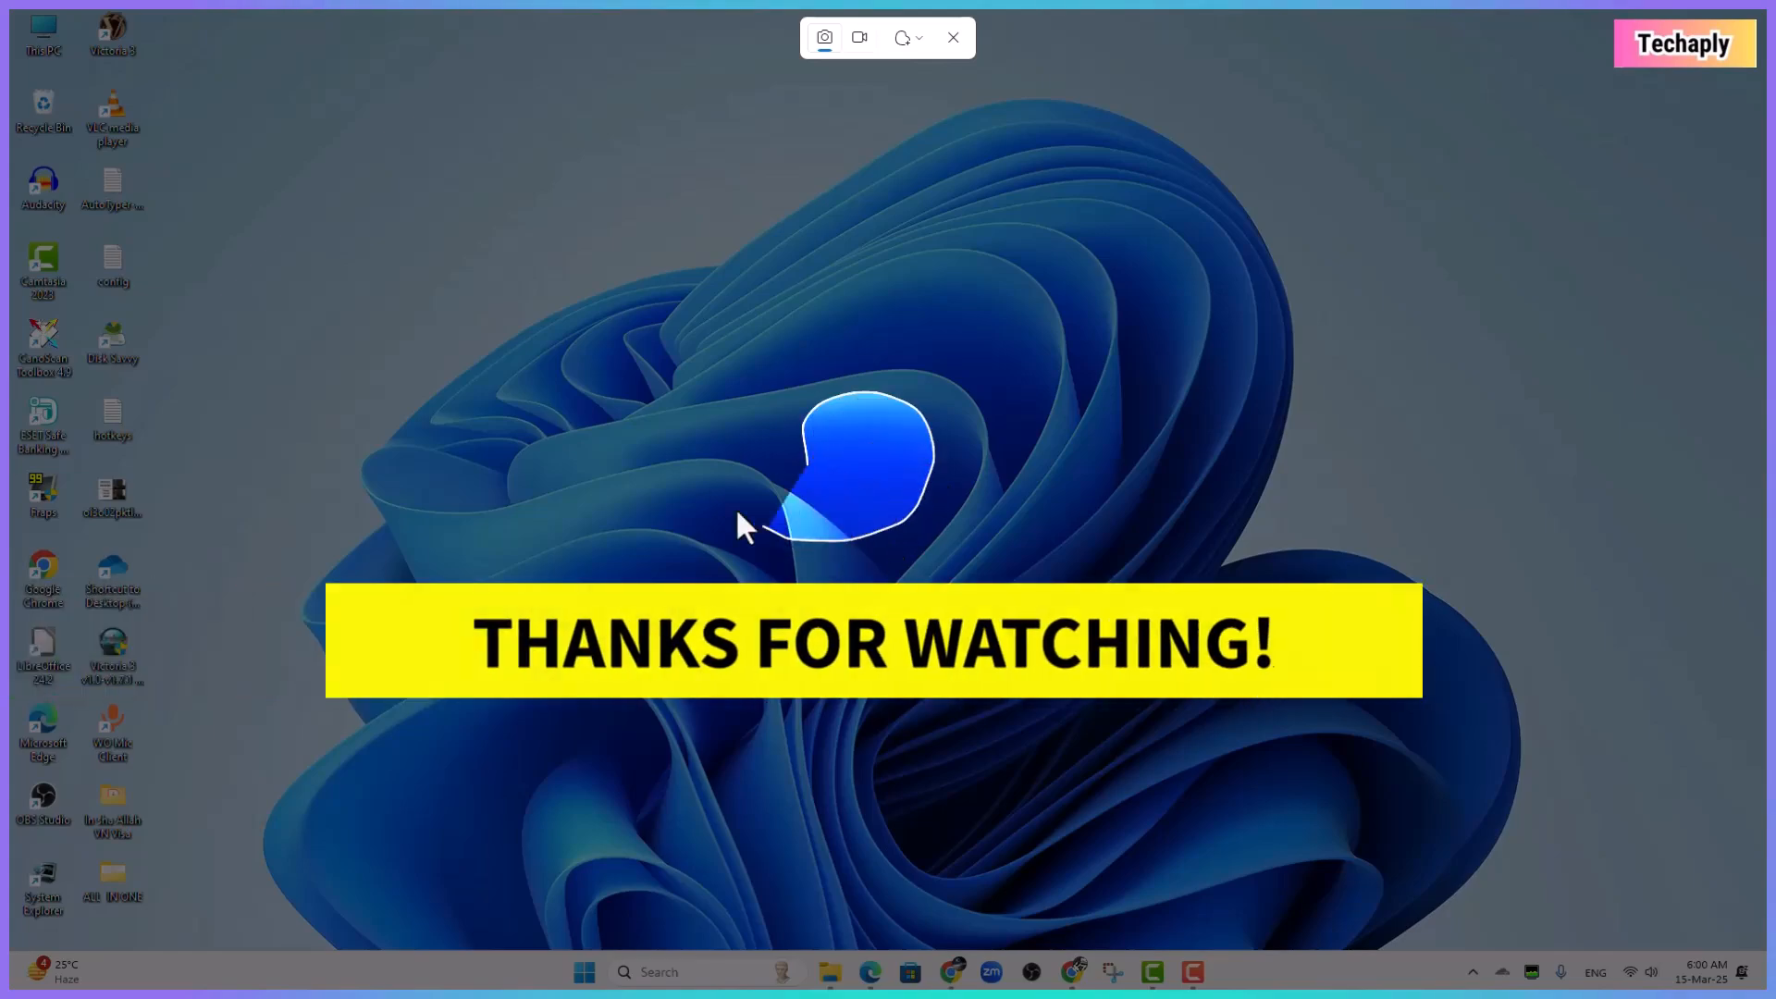
click(953, 37)
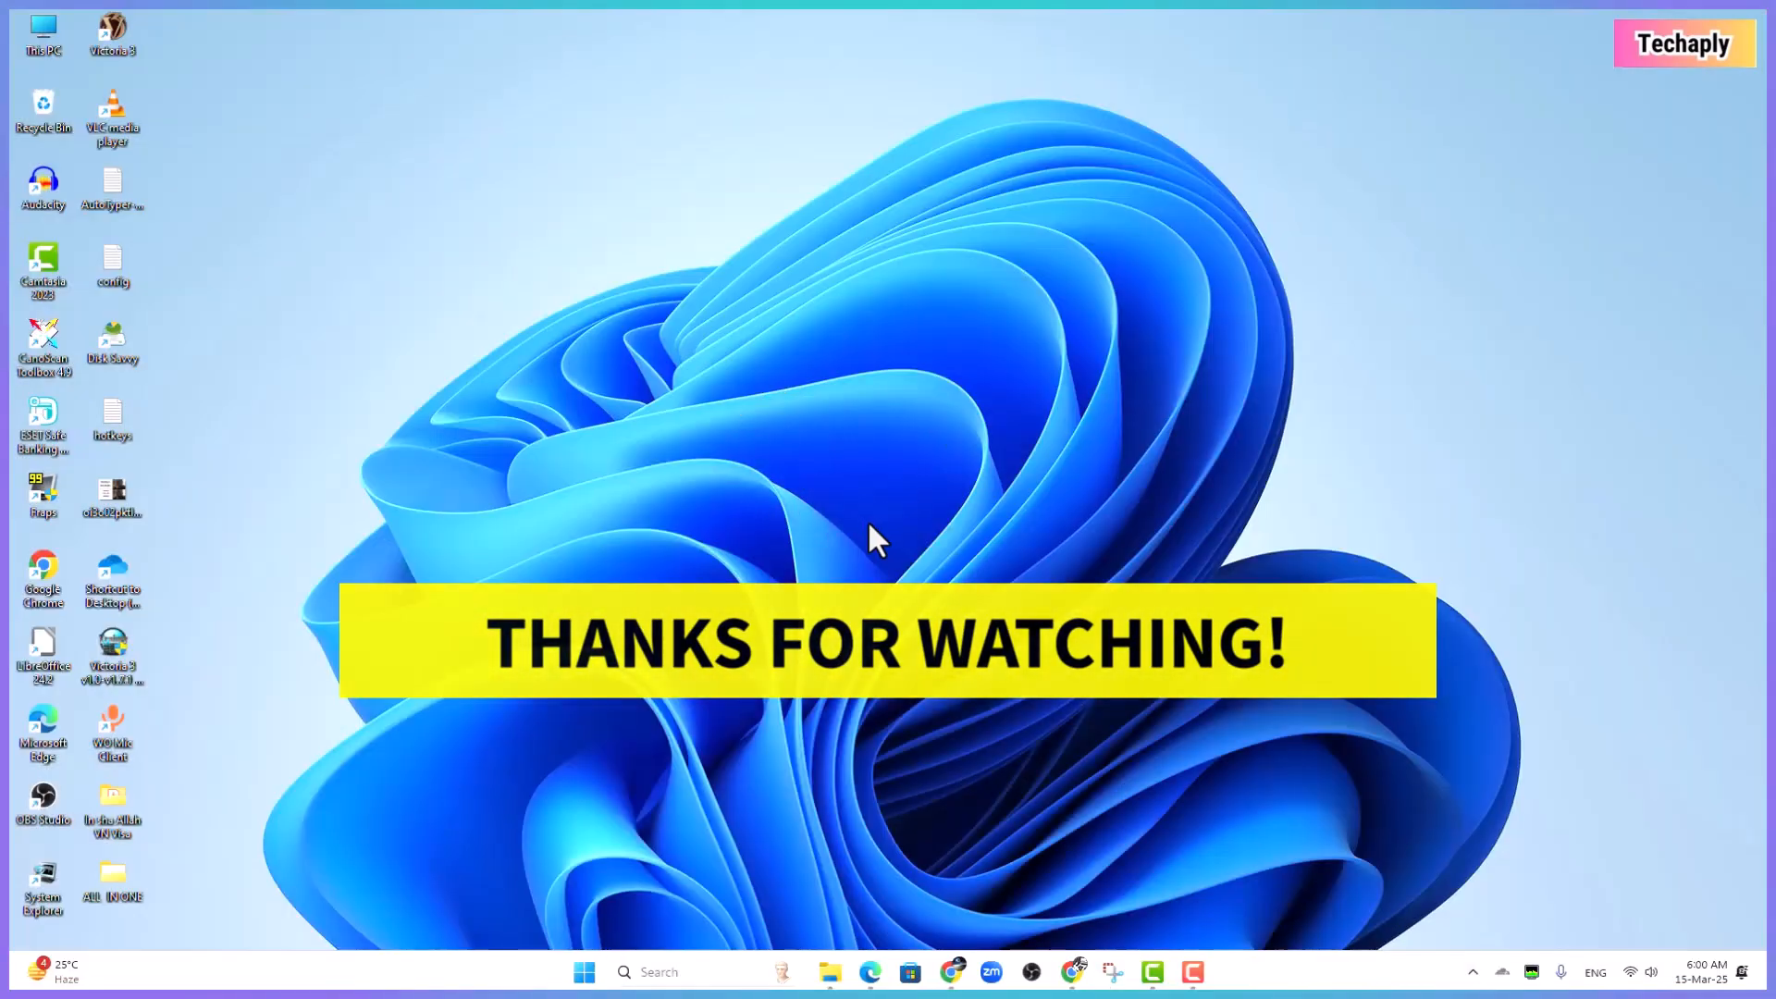